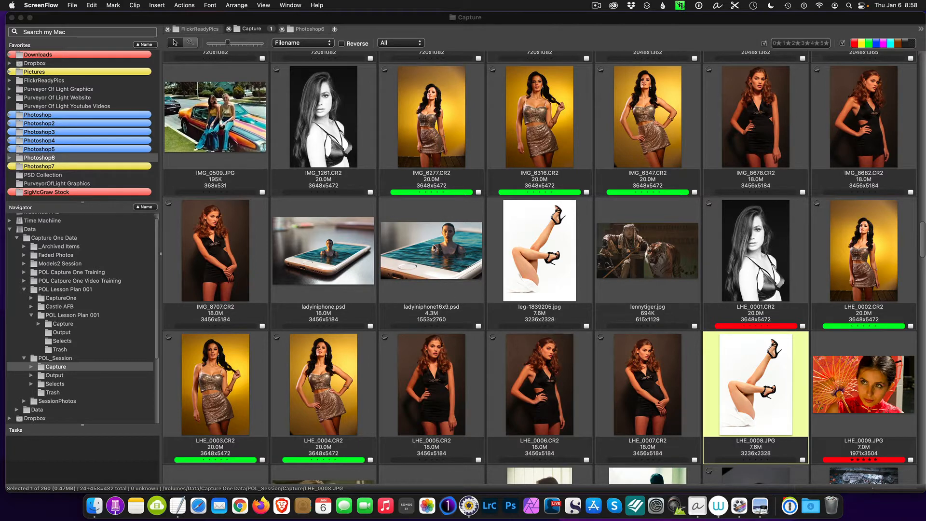
pyautogui.moveTo(437, 235)
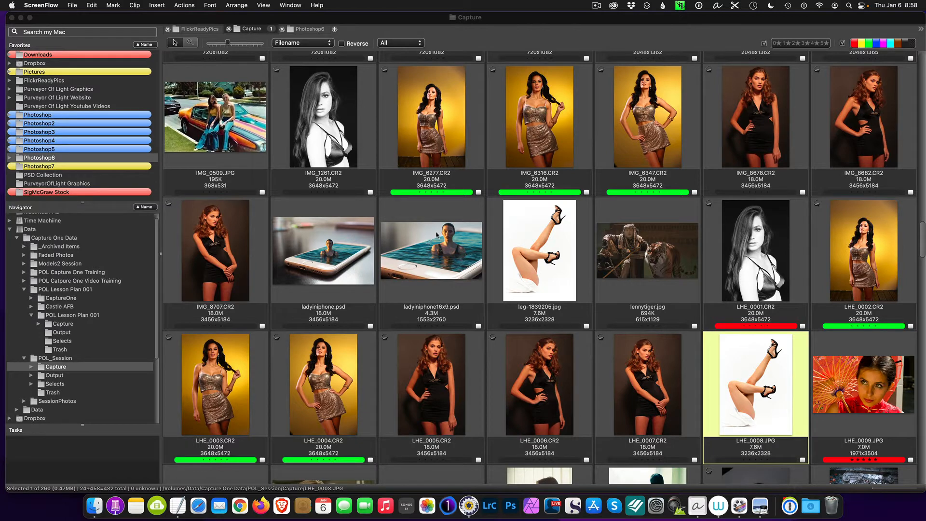
pyautogui.moveTo(465, 254)
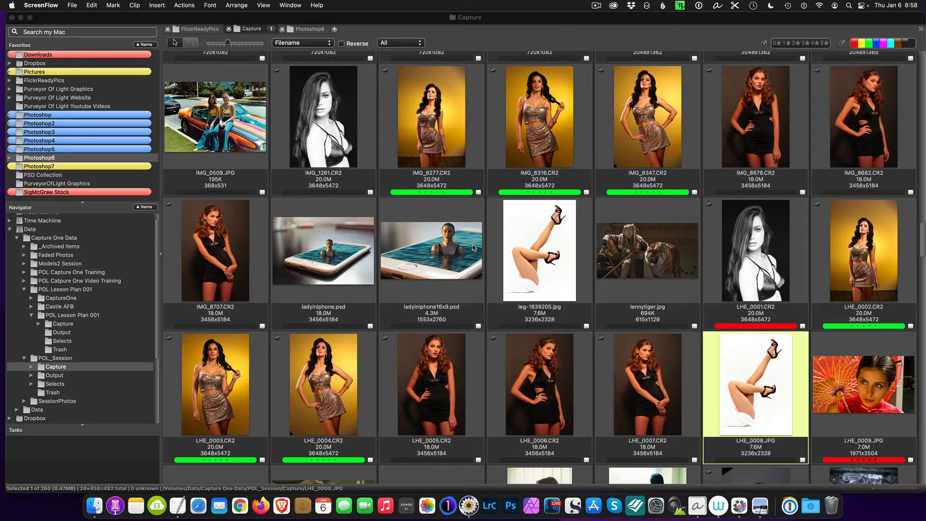
pyautogui.moveTo(577, 253)
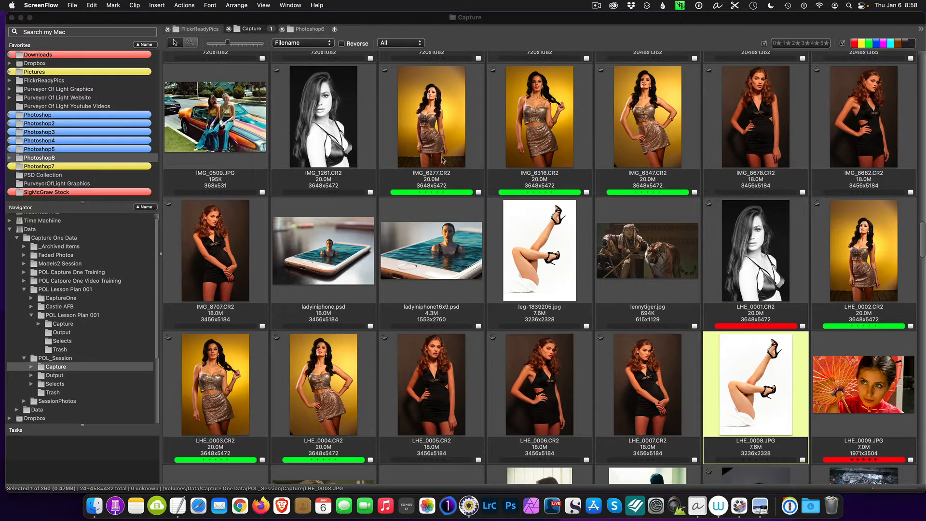
pyautogui.moveTo(495, 189)
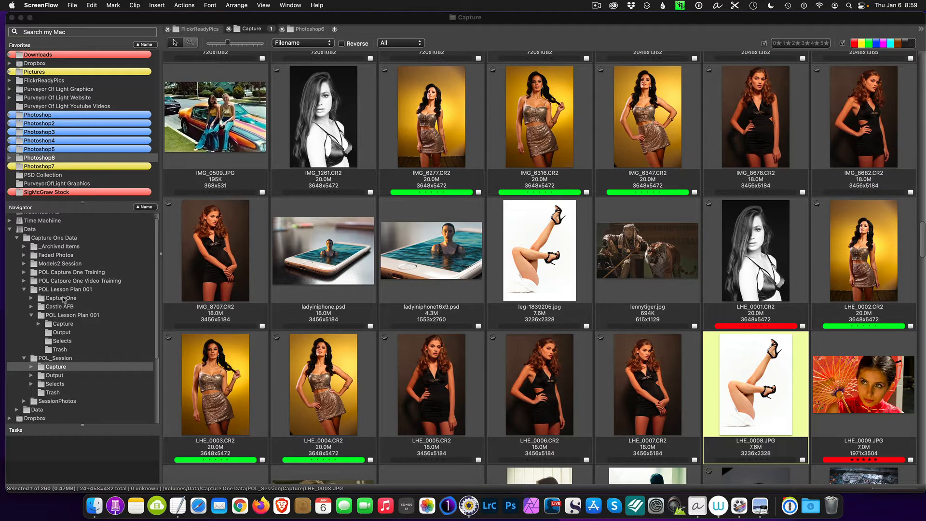
pyautogui.moveTo(91, 354)
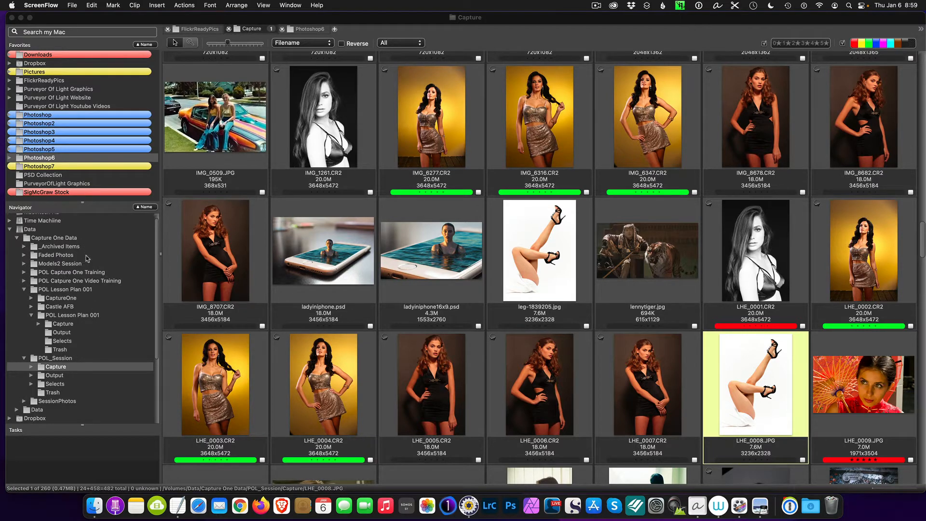
pyautogui.moveTo(584, 175)
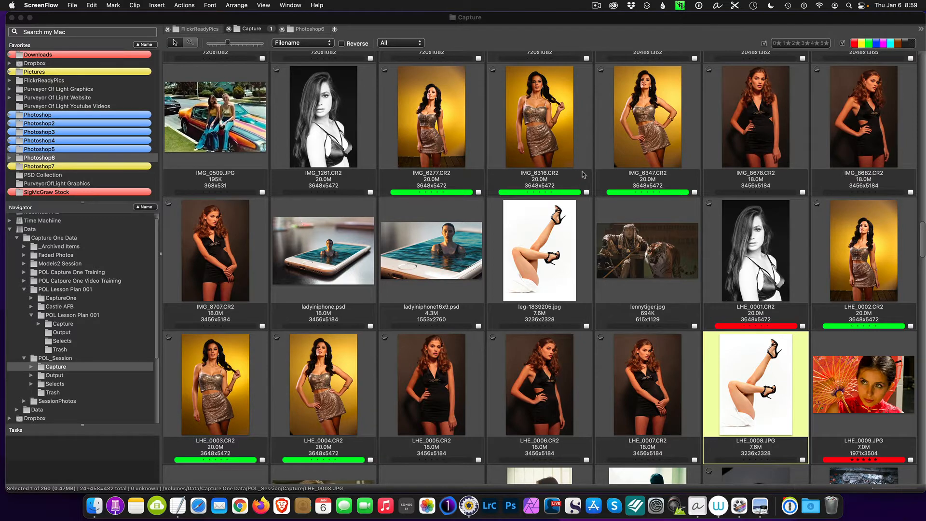
pyautogui.moveTo(698, 412)
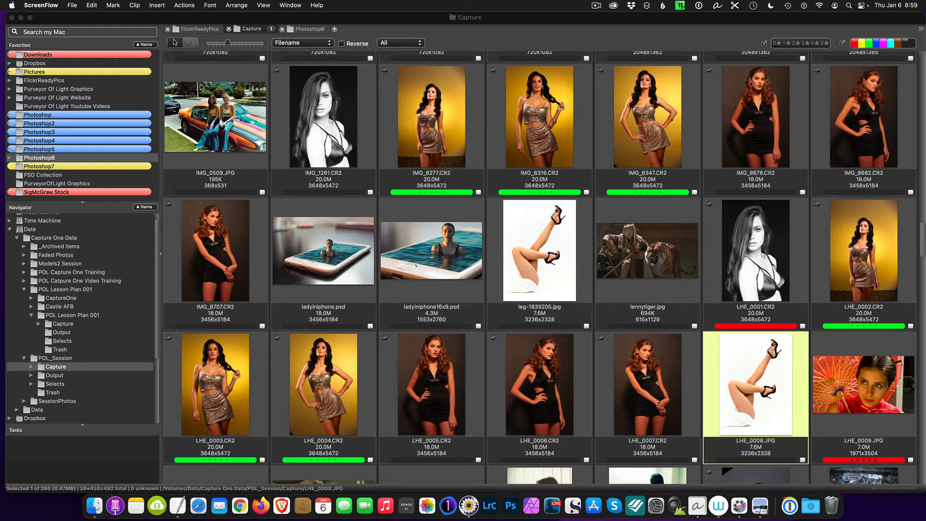
pyautogui.moveTo(221, 76)
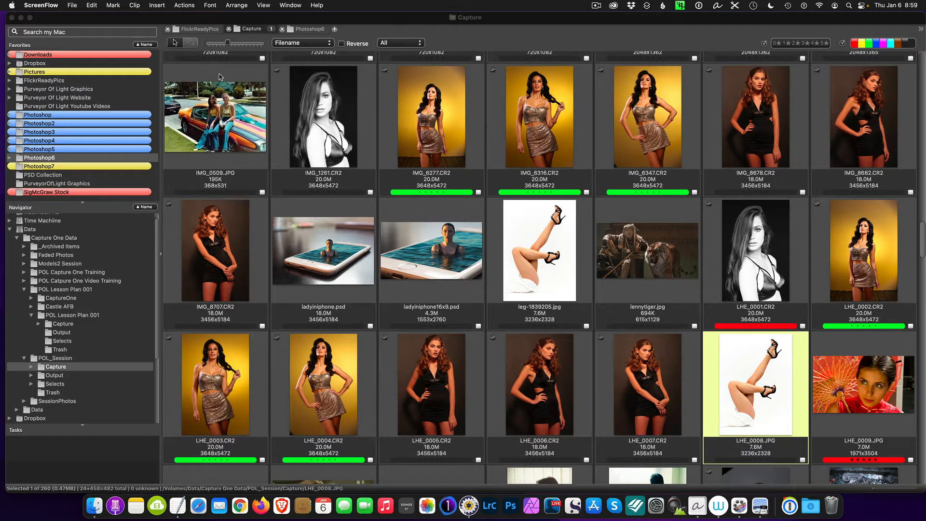
pyautogui.moveTo(106, 38)
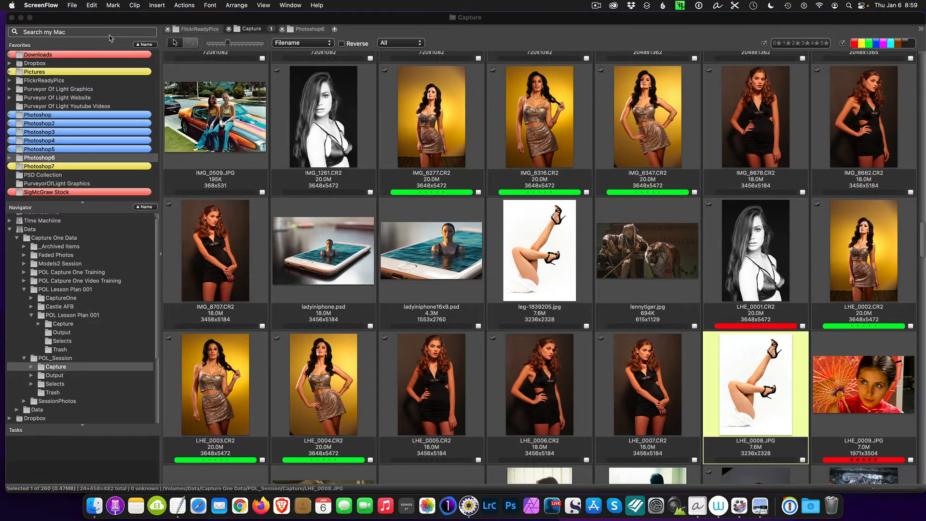
pyautogui.moveTo(175, 50)
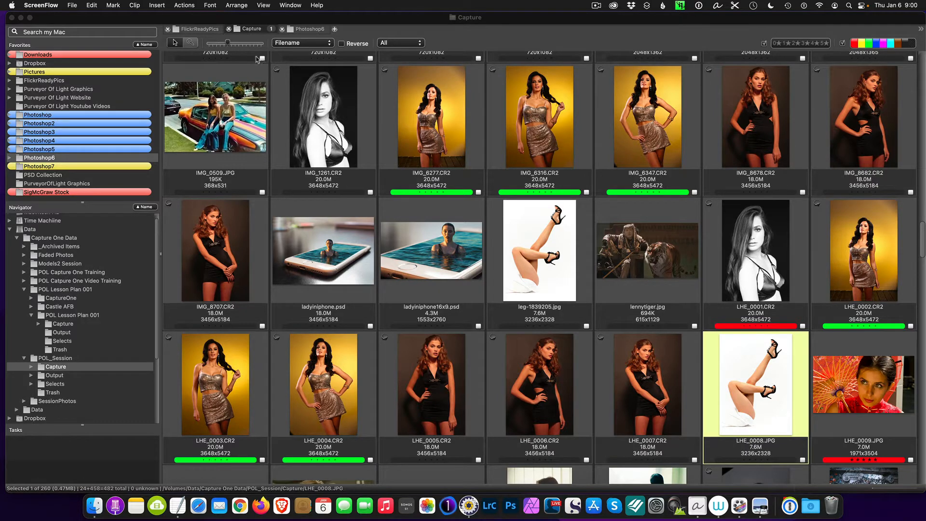
pyautogui.moveTo(298, 69)
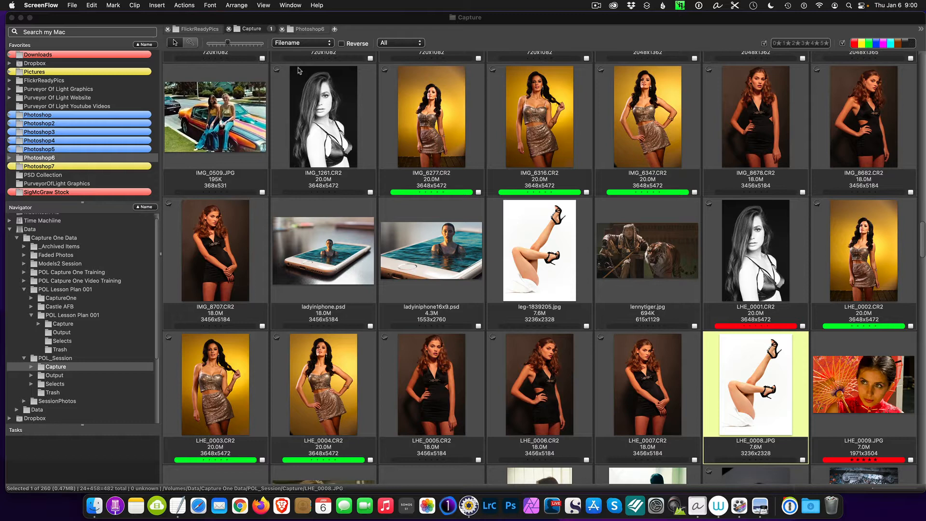
pyautogui.moveTo(362, 91)
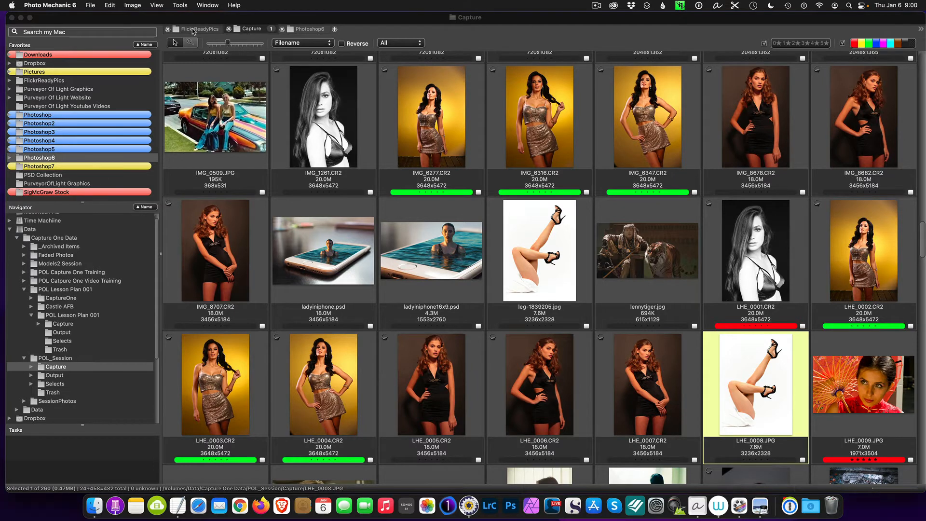
# - Search the whole Mac for 'C-5' from FlickrReadyPics, review the 56 results, then clear the search
pyautogui.click(199, 28)
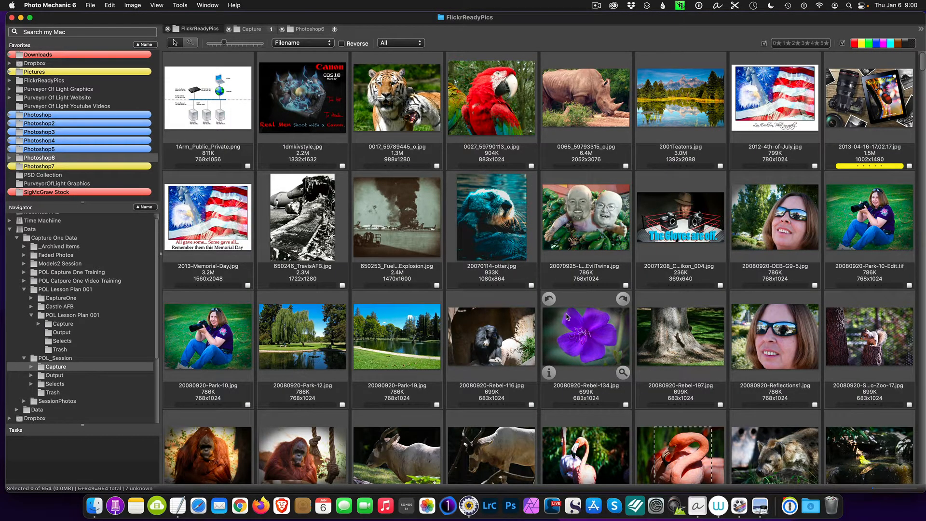
pyautogui.moveTo(759, 331)
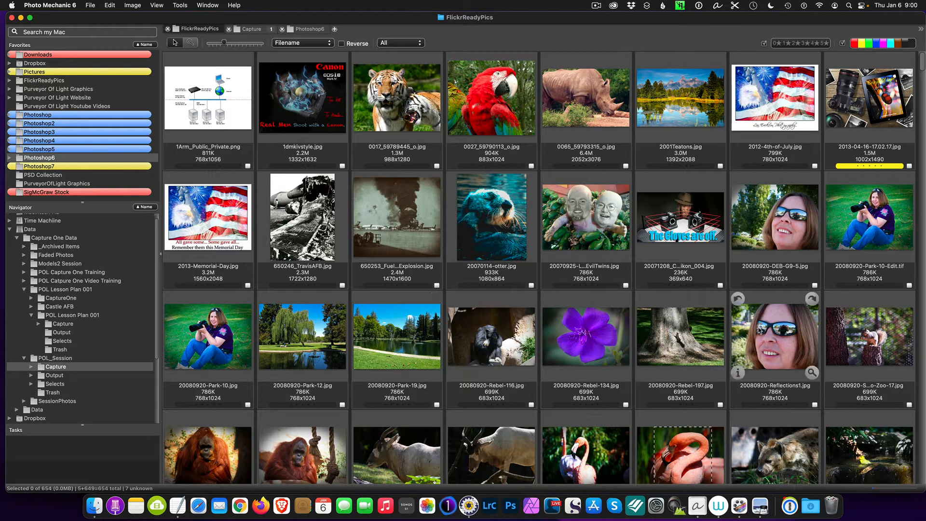
pyautogui.moveTo(605, 333)
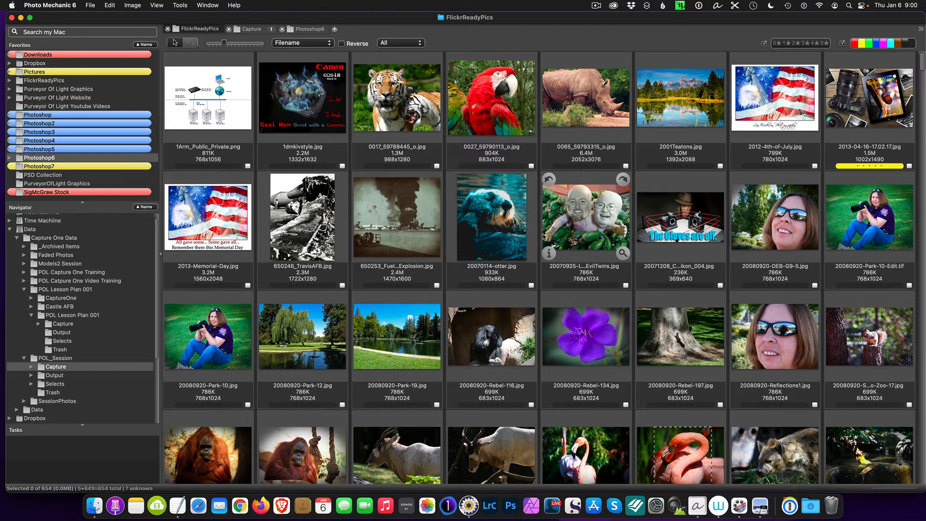
pyautogui.click(83, 32)
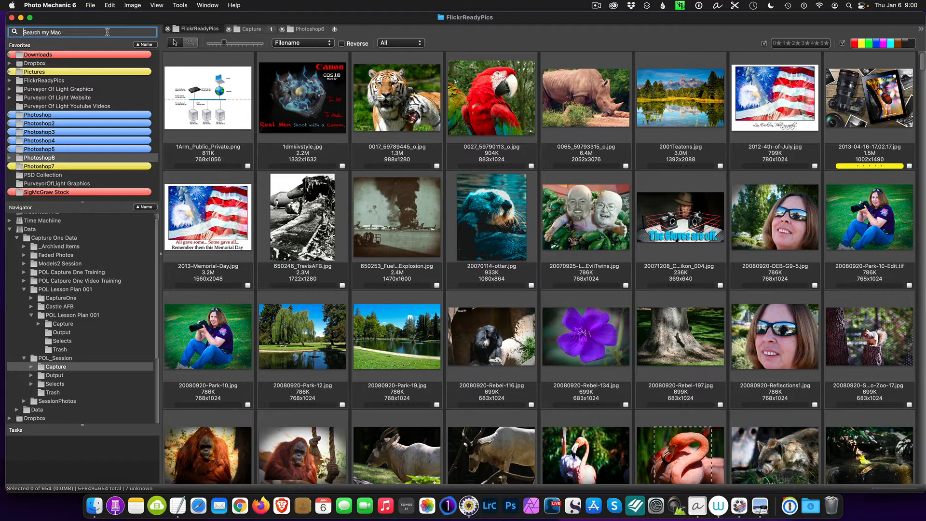
pyautogui.write('C-5')
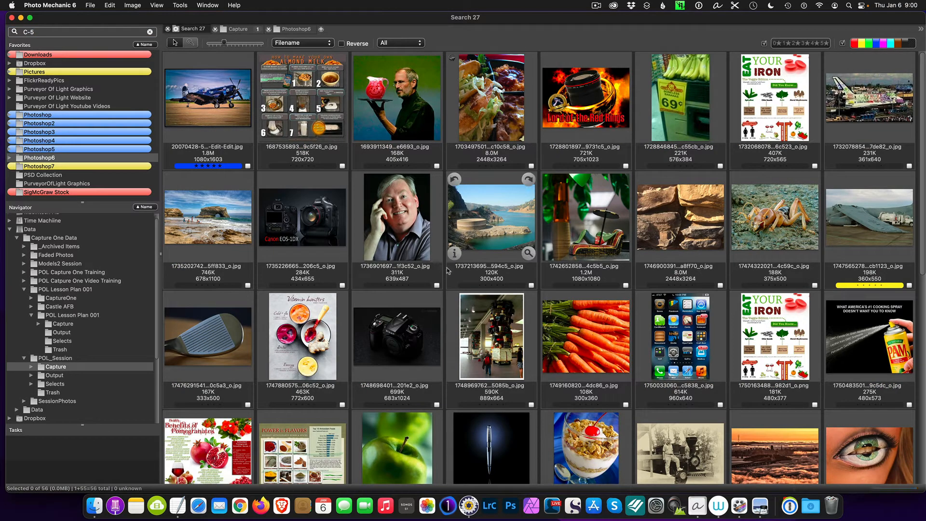
pyautogui.scroll(-3)
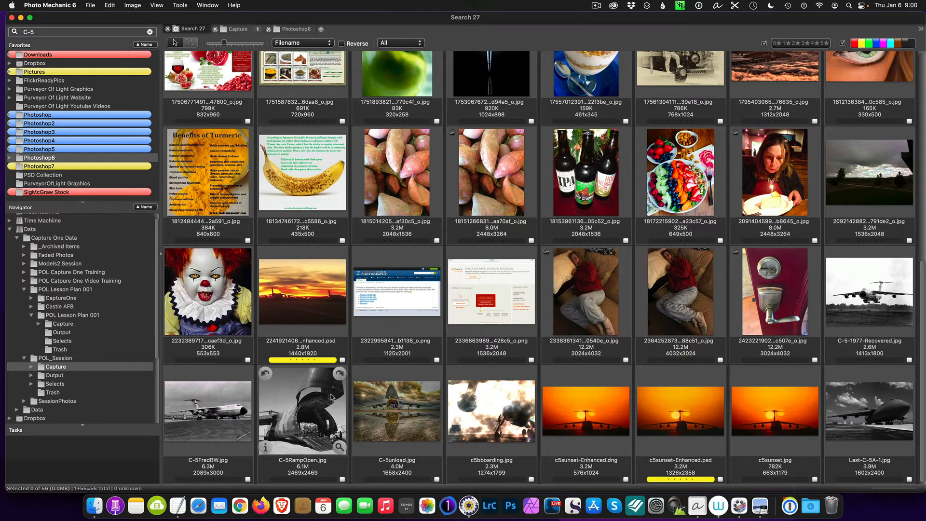
pyautogui.moveTo(714, 394)
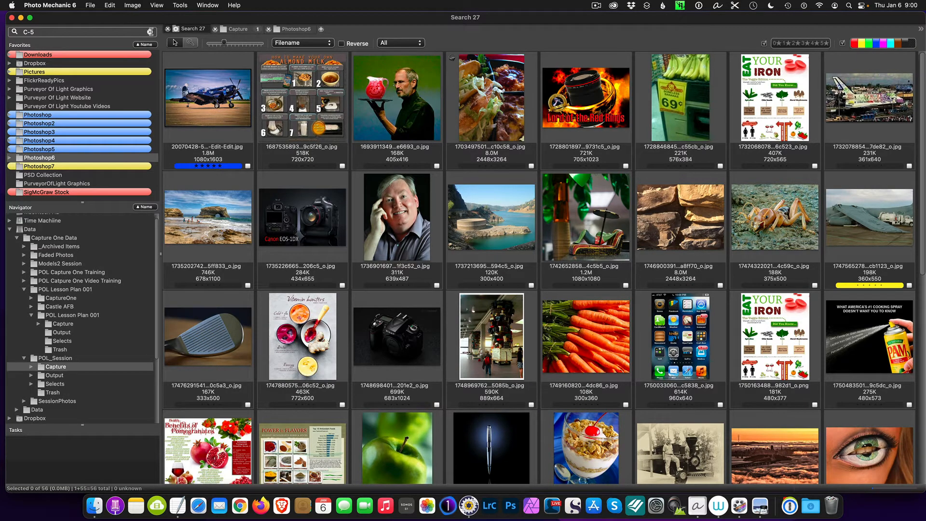
pyautogui.click(48, 80)
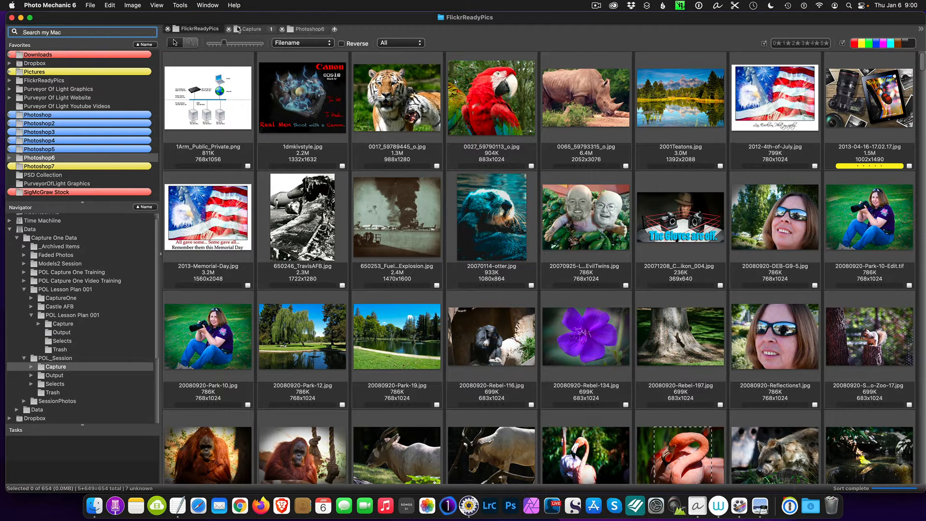
# - Visit the Capture folder briefly, then show the Photoshop6 folder's 182 PSD files
pyautogui.click(251, 28)
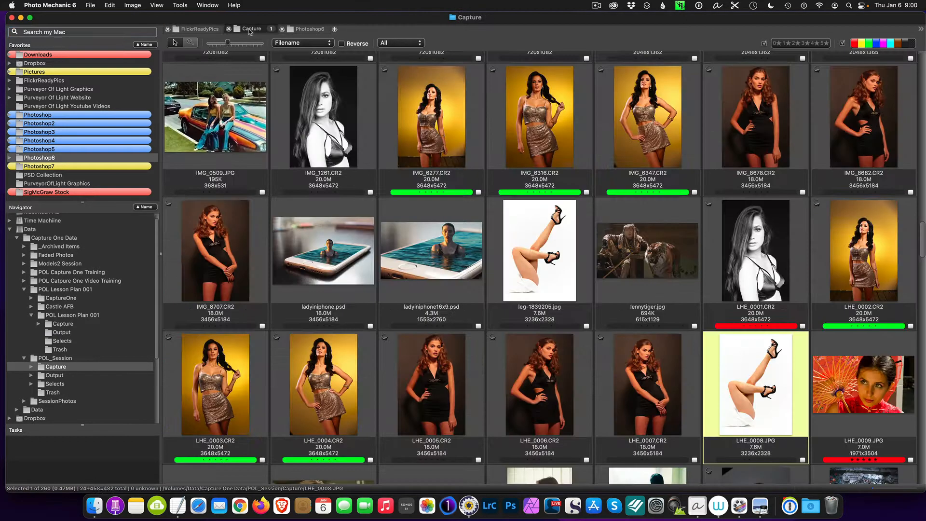
pyautogui.moveTo(486, 226)
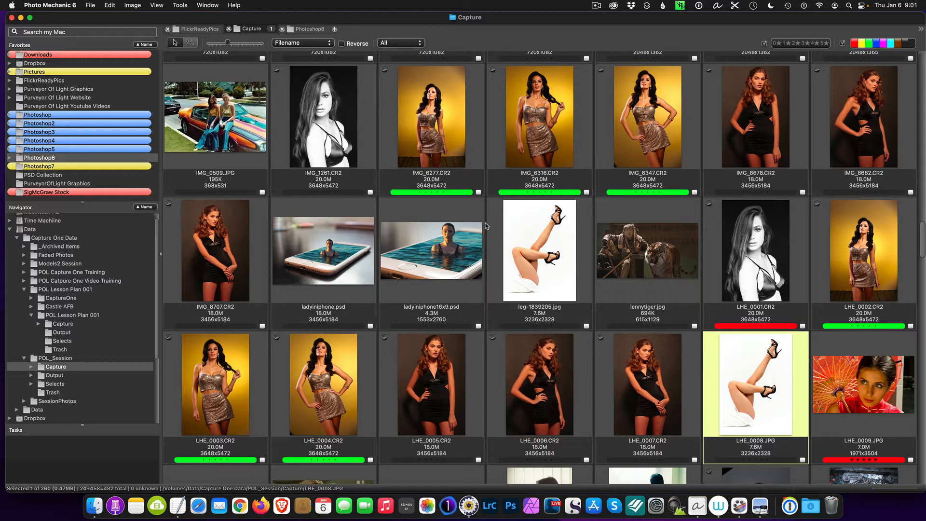
pyautogui.moveTo(323, 117)
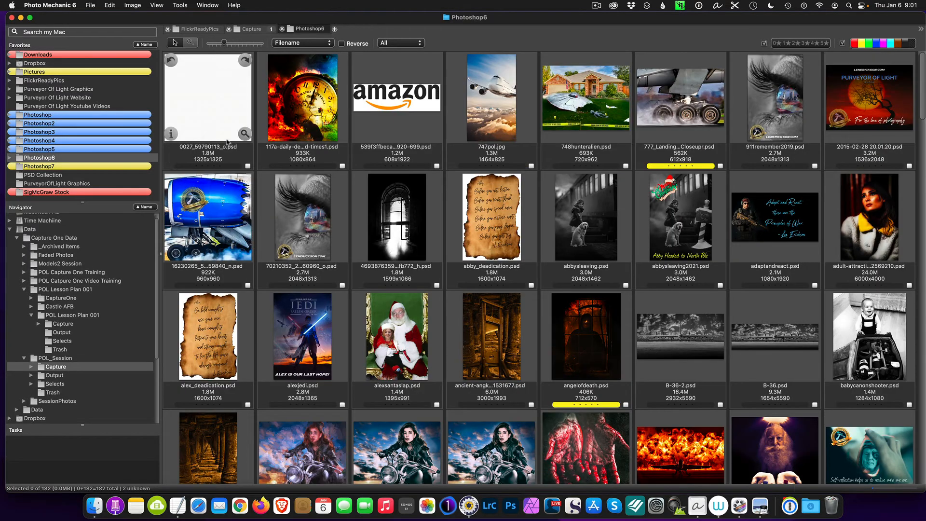
pyautogui.click(83, 32)
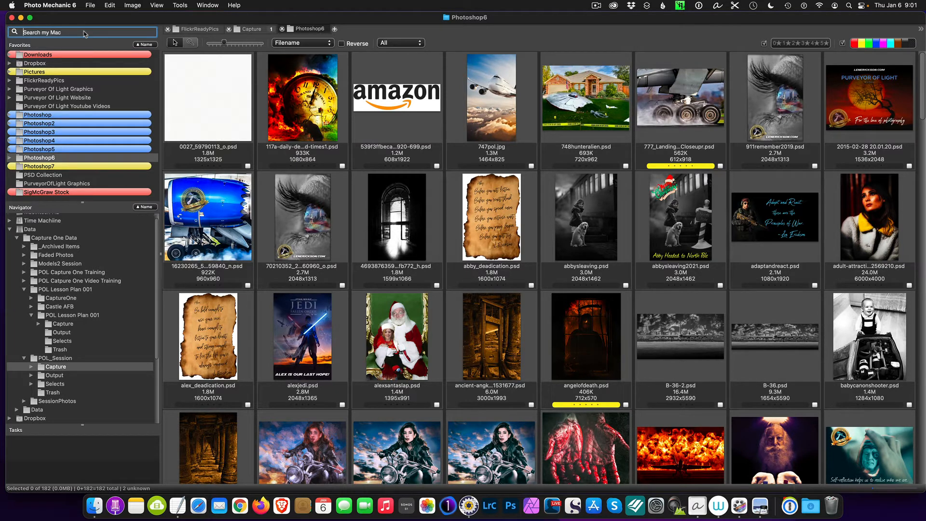
# - Search for 'socks', preview justk.psd and wickedwitch.psd large, then close the preview
pyautogui.write('socks')
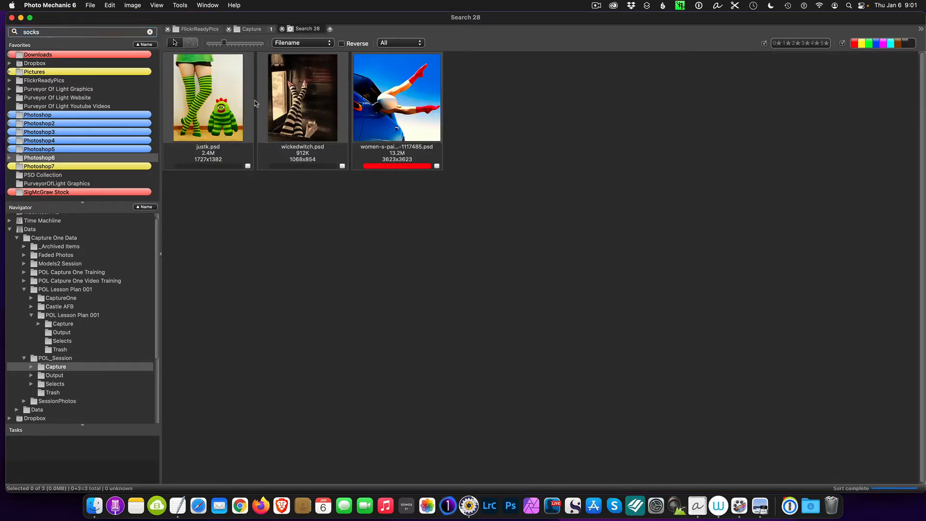
pyautogui.click(208, 97)
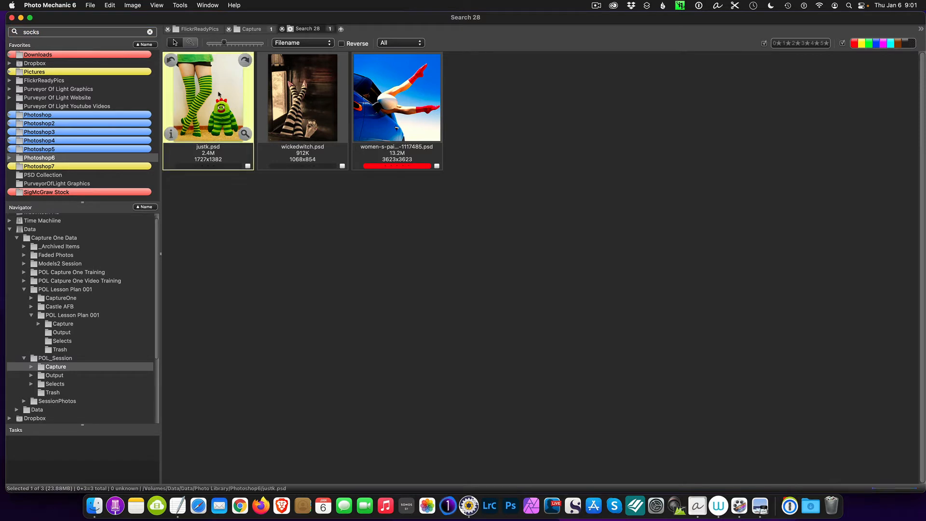
pyautogui.doubleClick(208, 98)
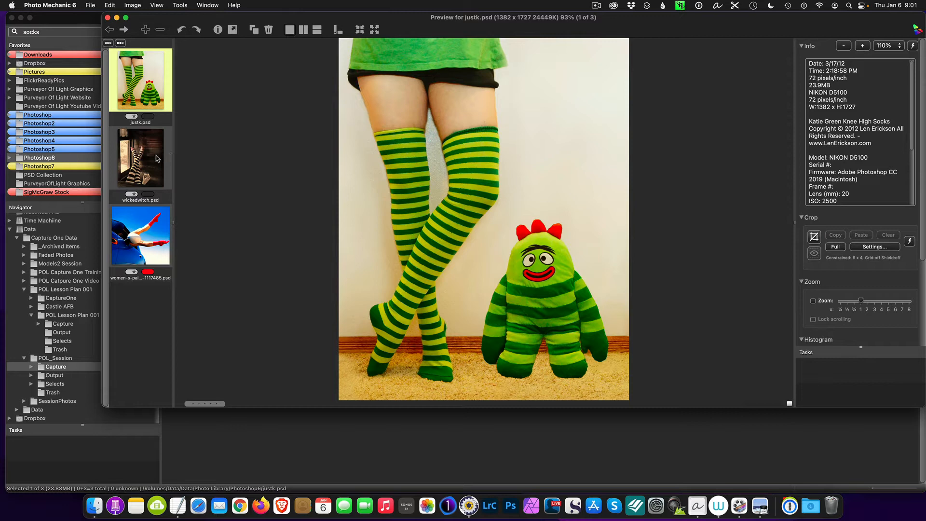
pyautogui.click(141, 156)
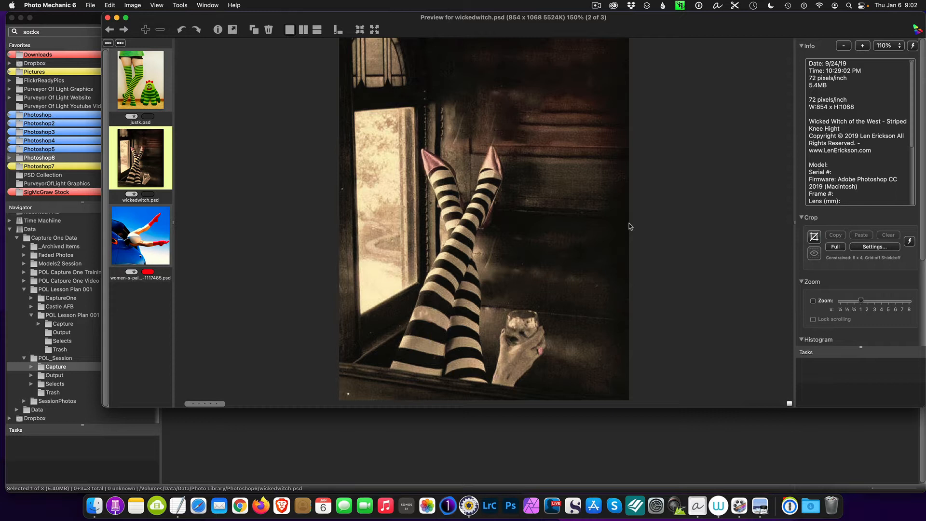
pyautogui.moveTo(319, 122)
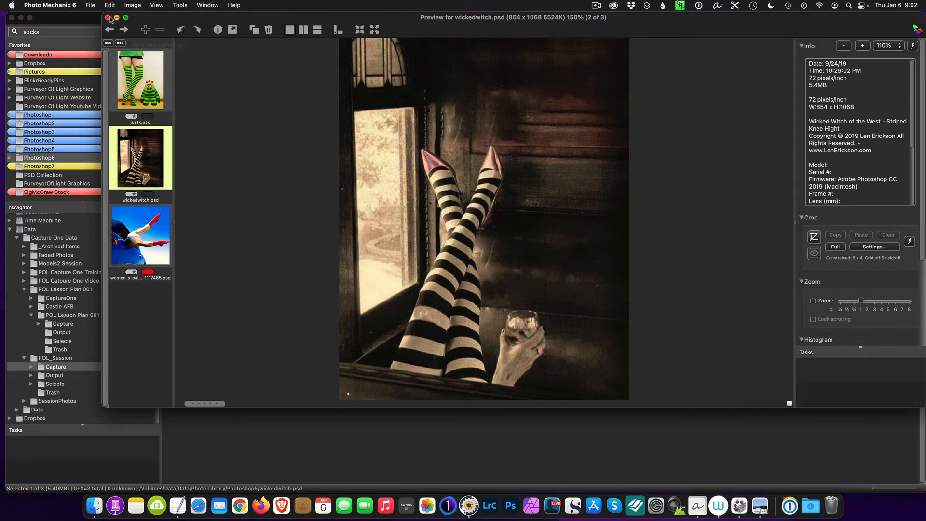
pyautogui.click(109, 19)
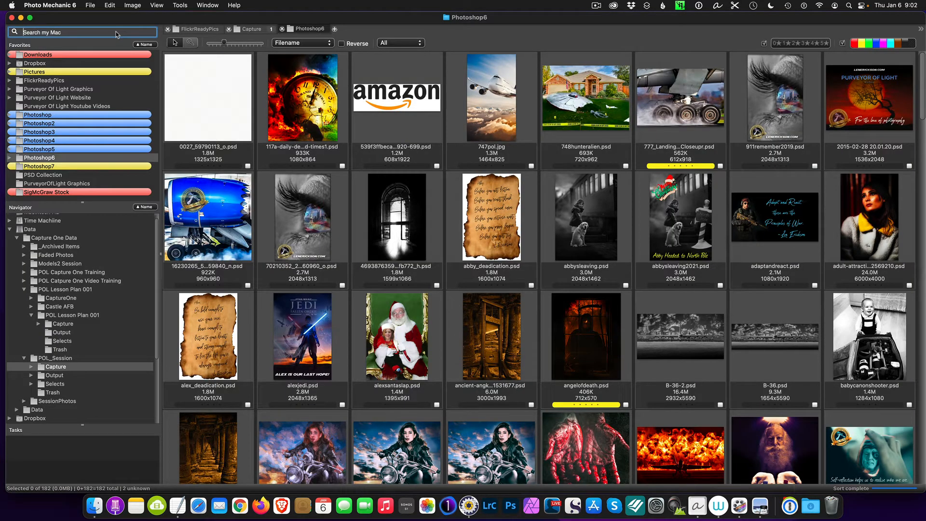
pyautogui.write('knee high')
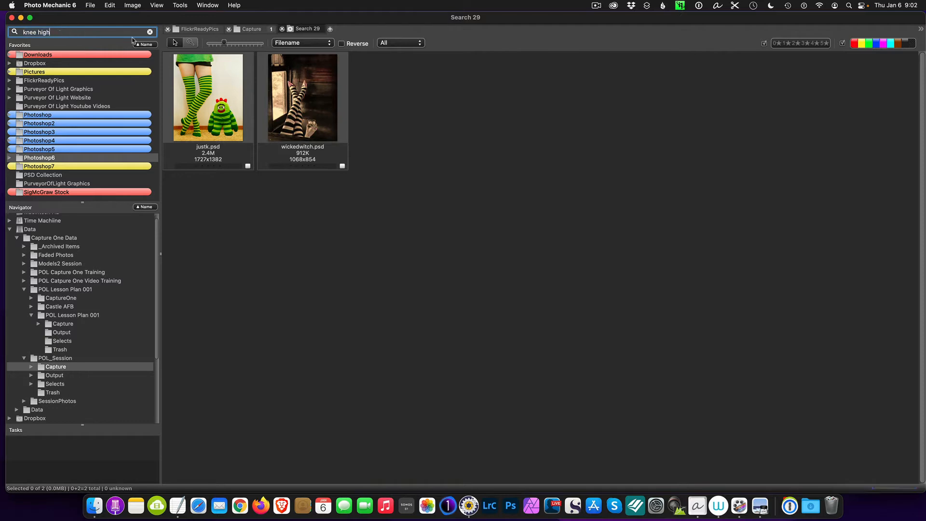
pyautogui.click(39, 157)
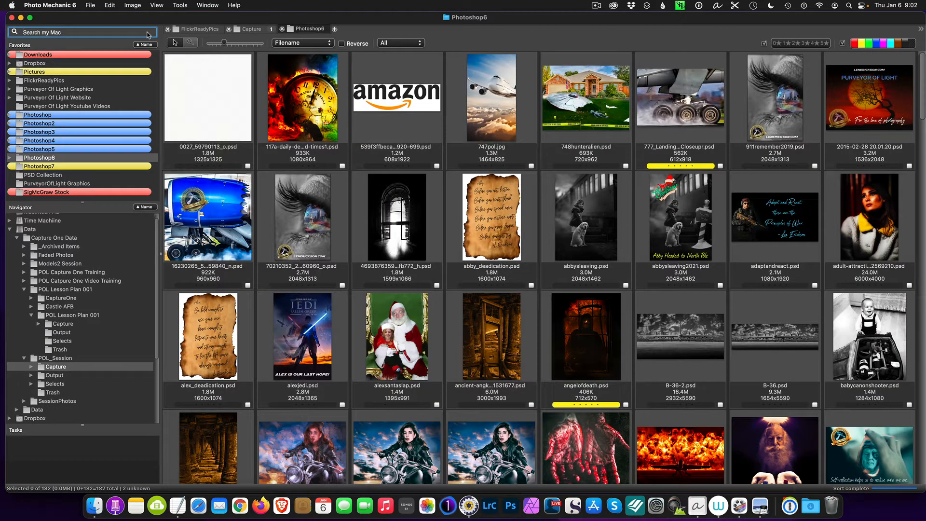
pyautogui.write('wtch')
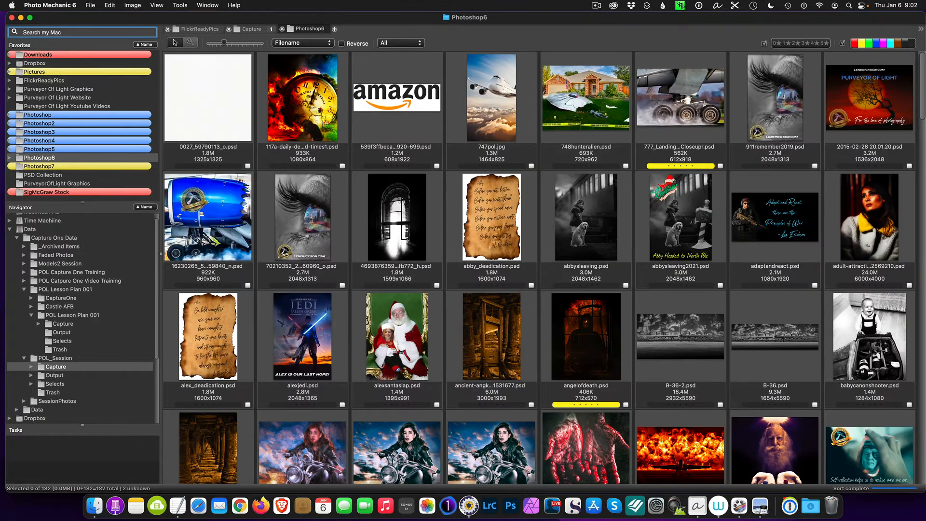
pyautogui.write('witch')
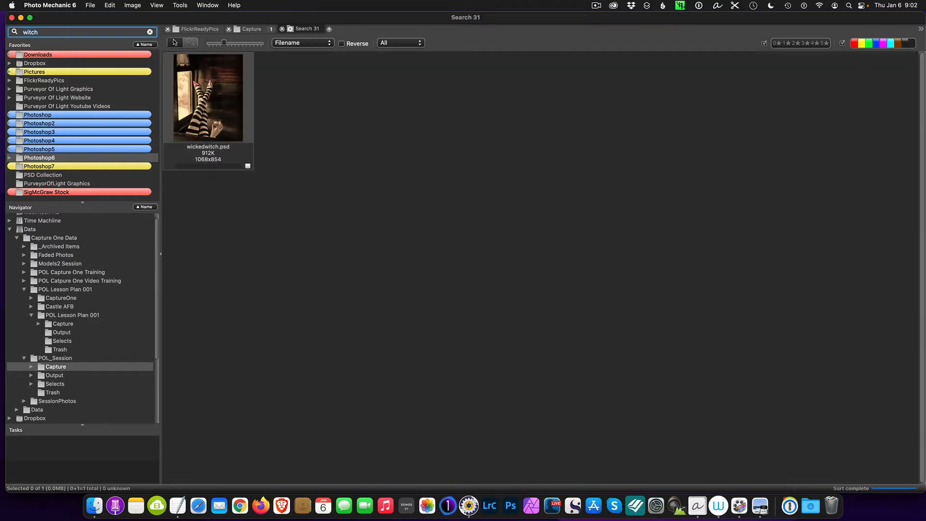
pyautogui.doubleClick(208, 97)
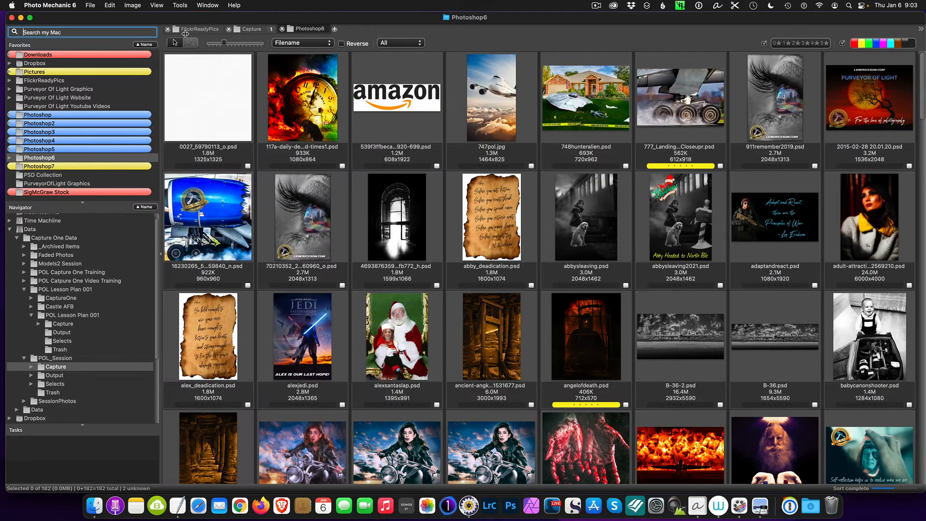
# - Switch to the FlickrReadyPics folder's contact sheet of 654 images
pyautogui.click(199, 28)
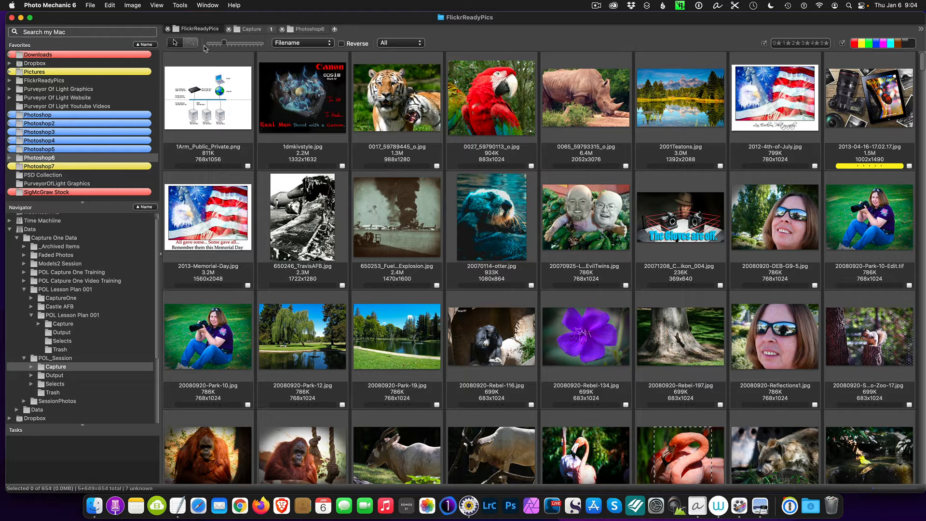
pyautogui.moveTo(230, 38)
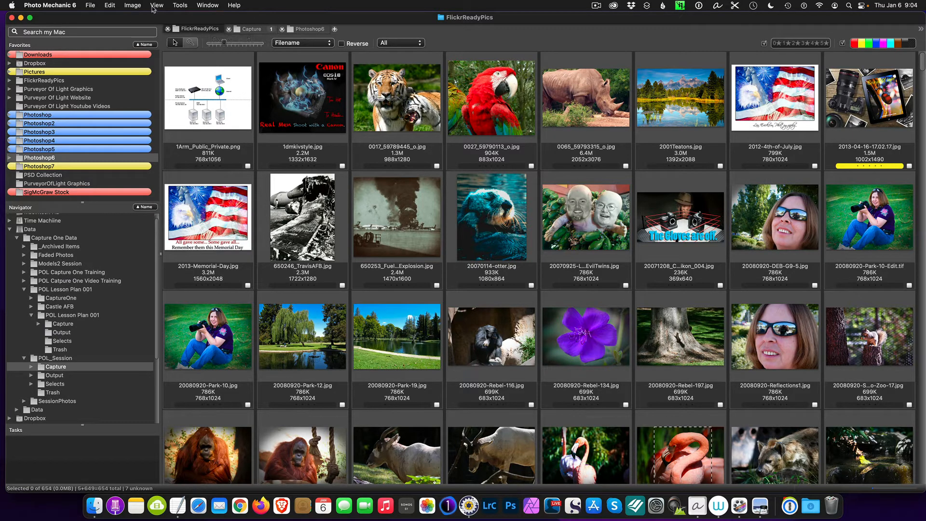
pyautogui.moveTo(249, 28)
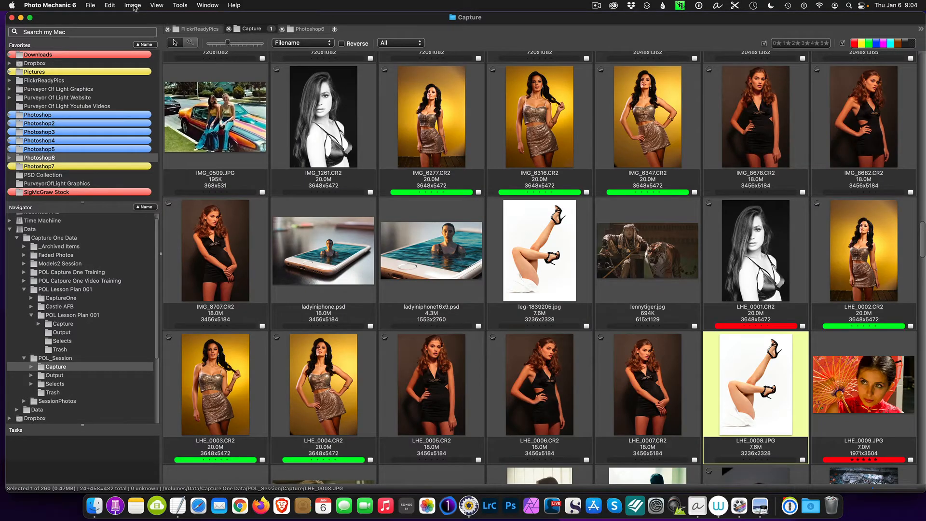
# - Bring up the Metadata (IPTC) Template editor from the Image menu
pyautogui.click(132, 6)
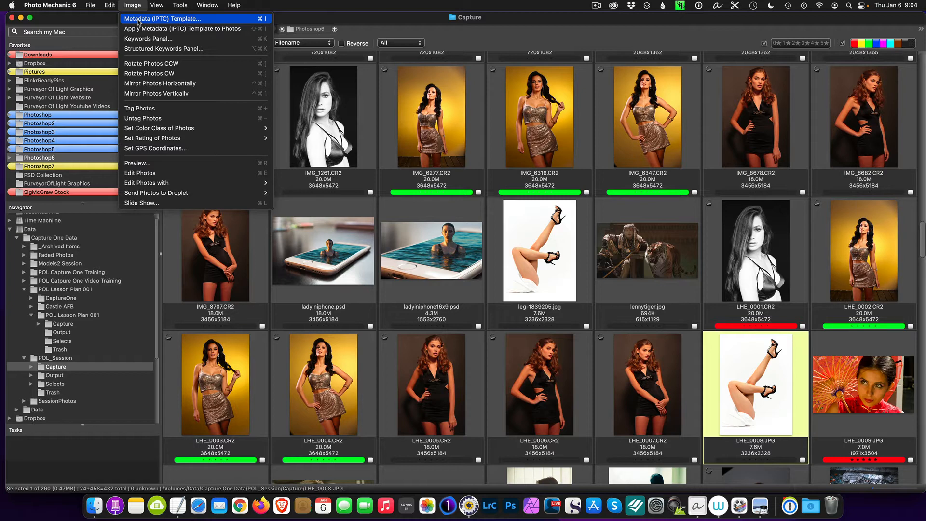
pyautogui.click(162, 19)
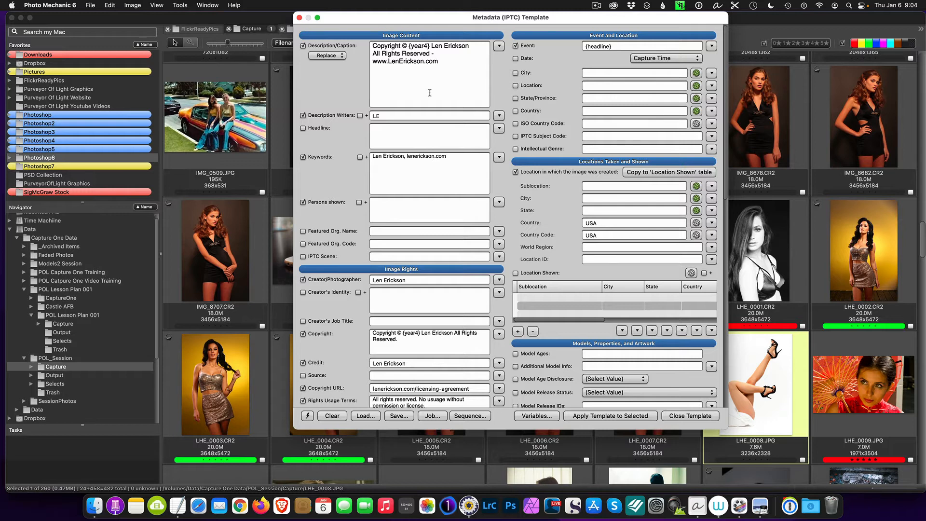
pyautogui.moveTo(729, 83)
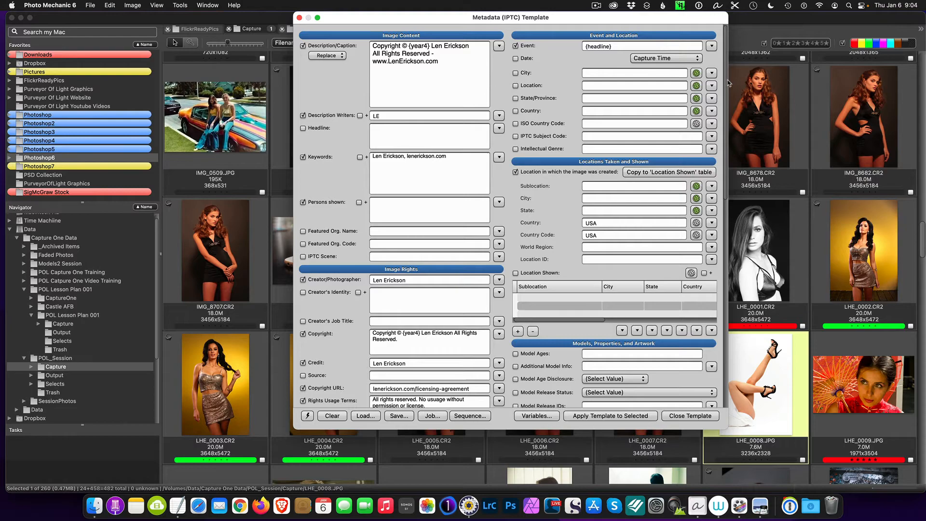
pyautogui.scroll(-3)
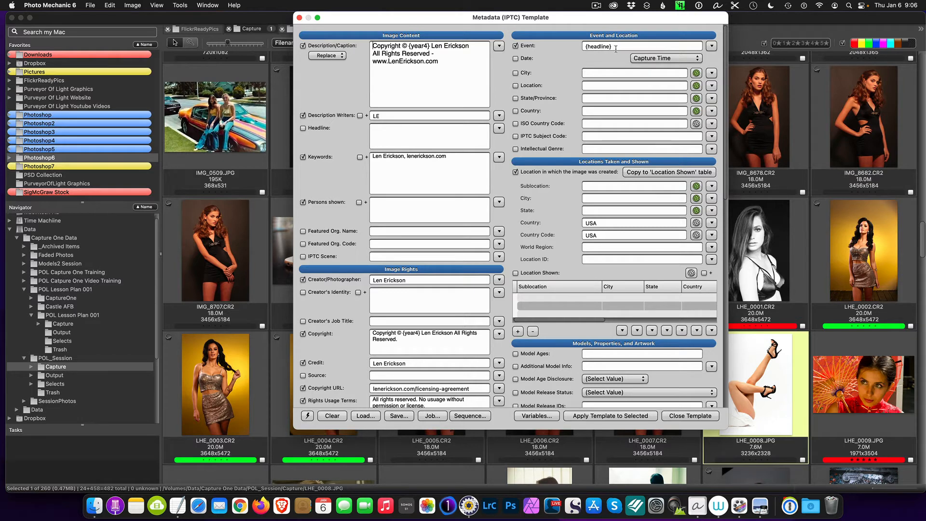
pyautogui.moveTo(451, 359)
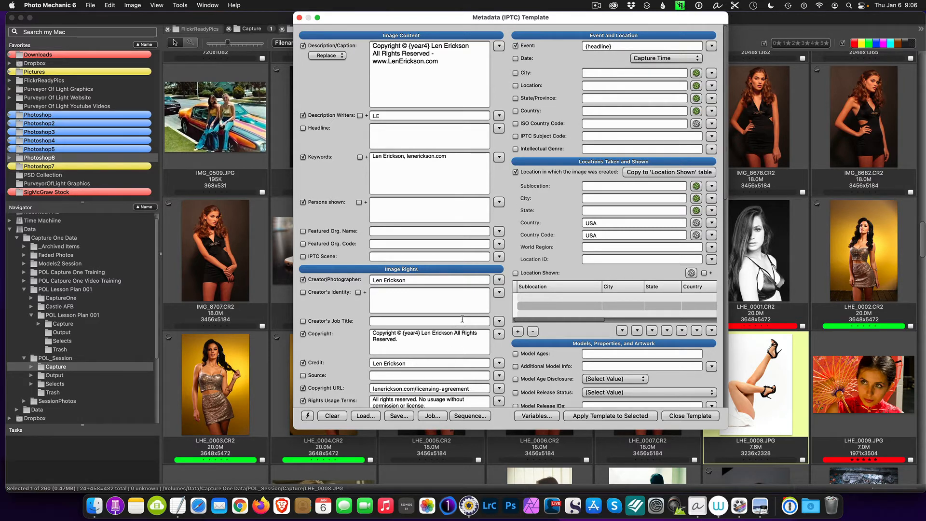
pyautogui.moveTo(448, 262)
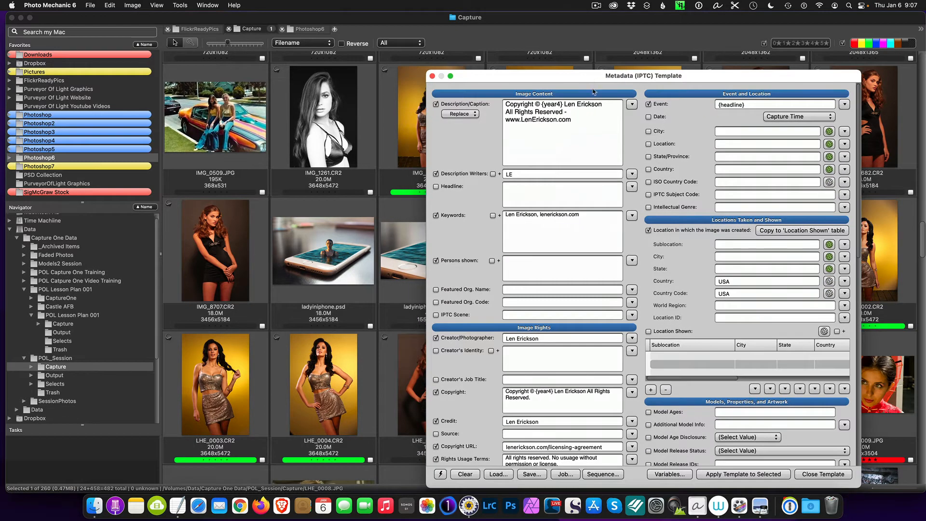
pyautogui.moveTo(693, 414)
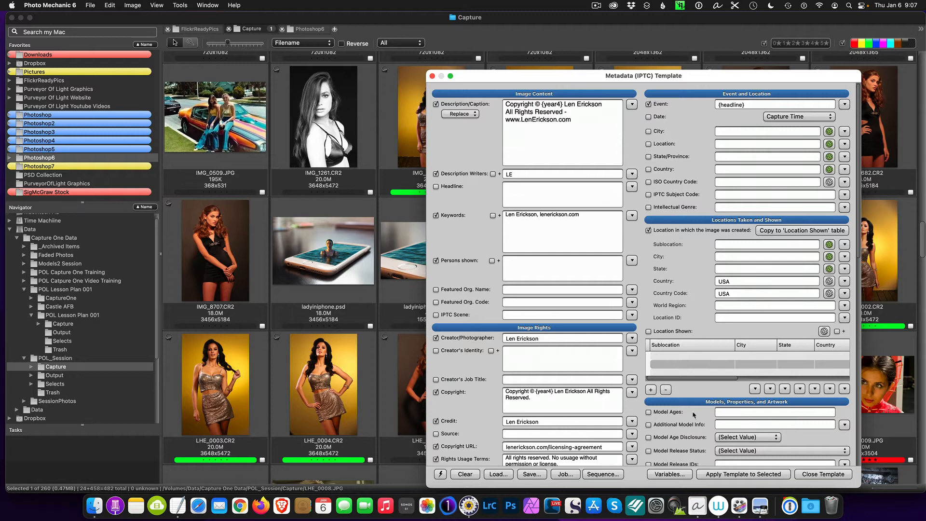
pyautogui.moveTo(607, 201)
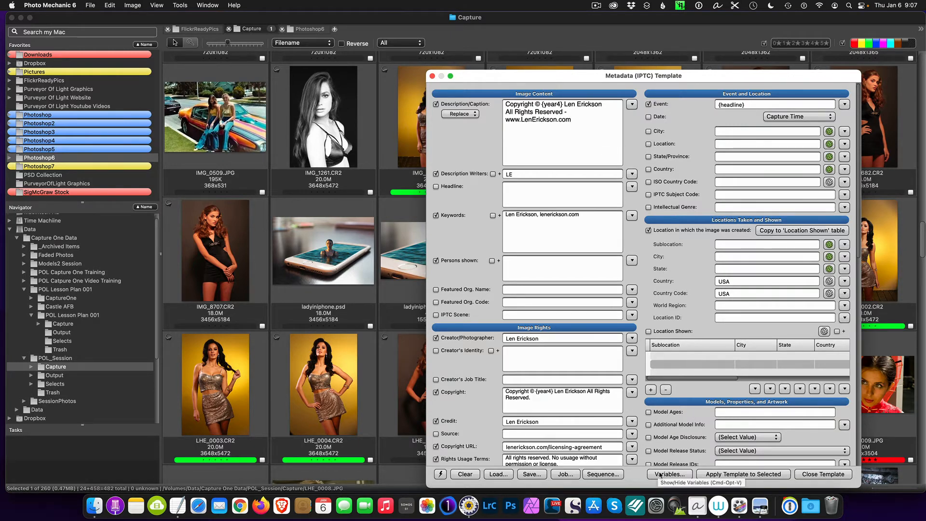
# - Show the list of insertable template variables from the template window
pyautogui.click(670, 474)
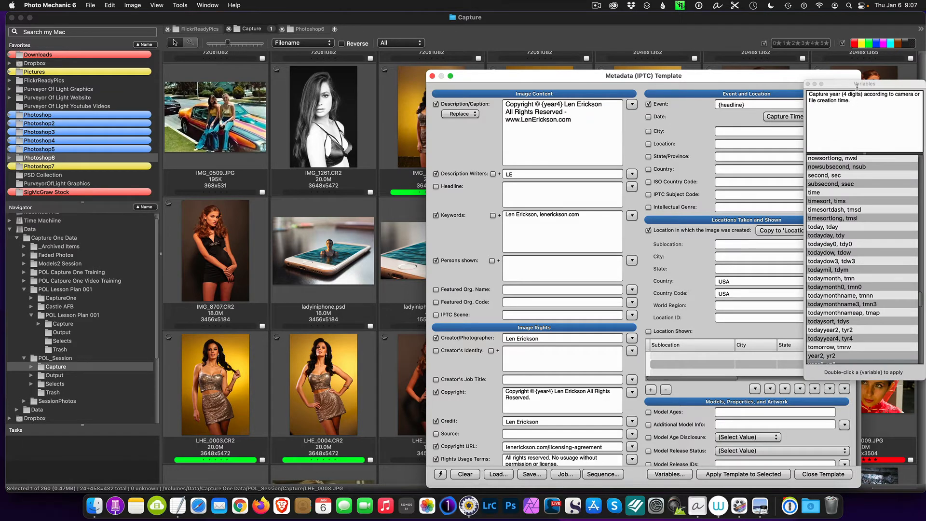
# - Move the Variables list beside the template and scroll down to the IPTC Fields variables
pyautogui.moveTo(864, 84); pyautogui.dragTo(764, 62)
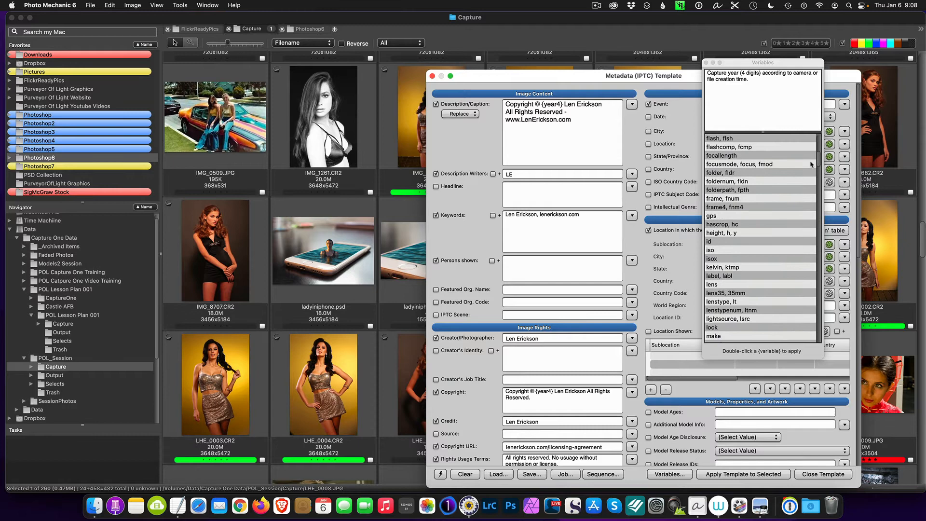
pyautogui.scroll(-3)
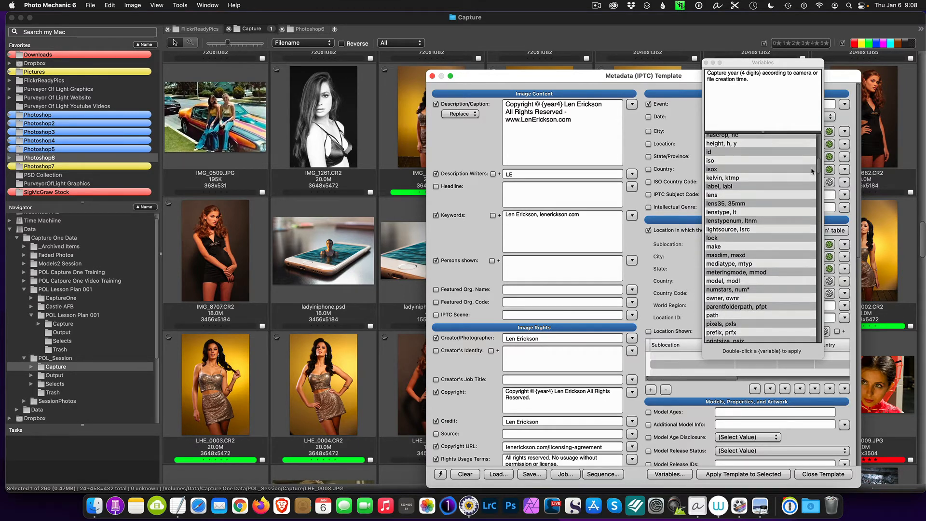
pyautogui.scroll(-3)
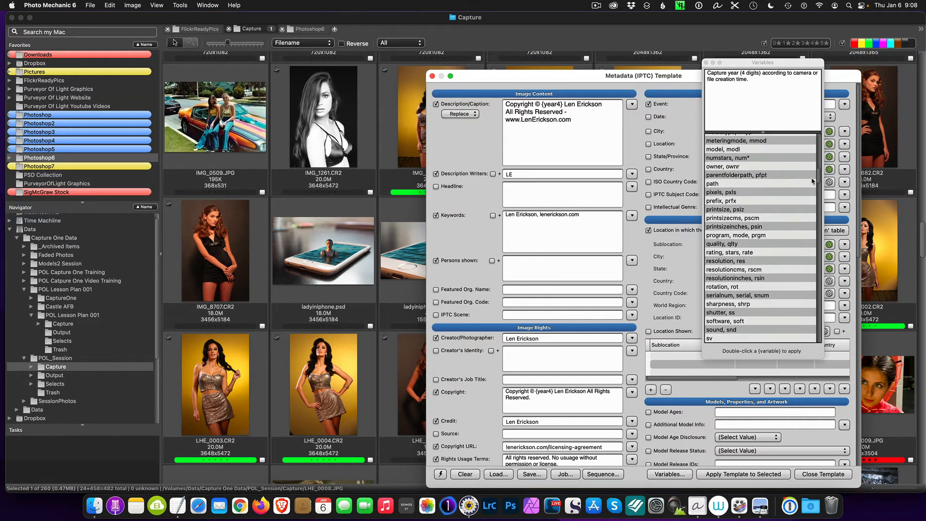
pyautogui.scroll(-3)
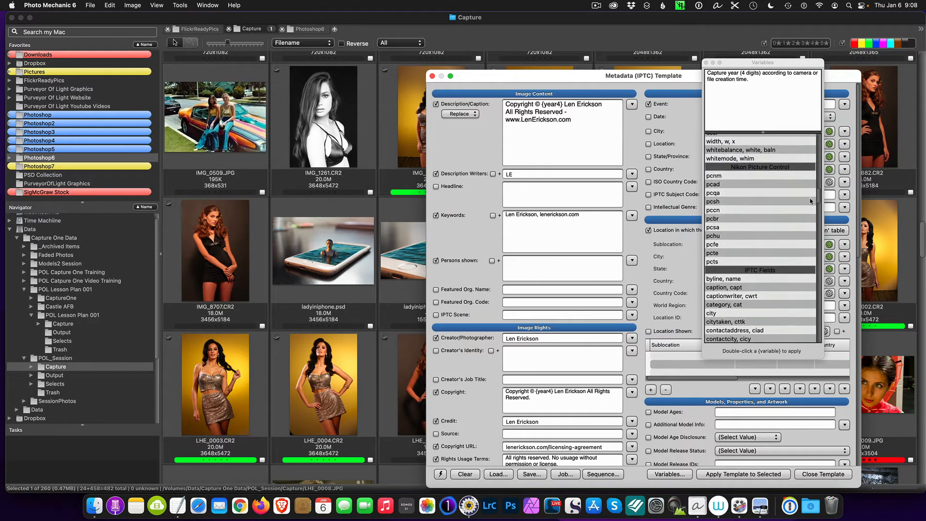
pyautogui.scroll(-3)
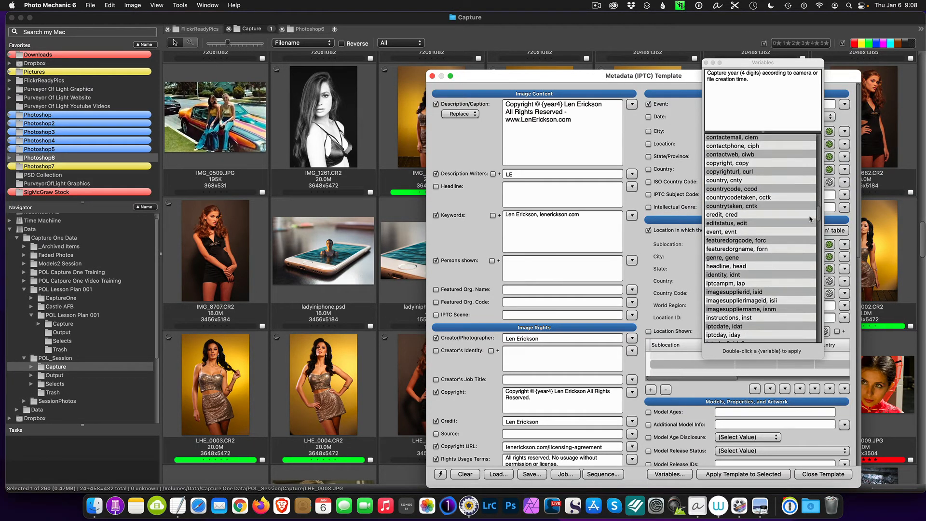
pyautogui.scroll(-3)
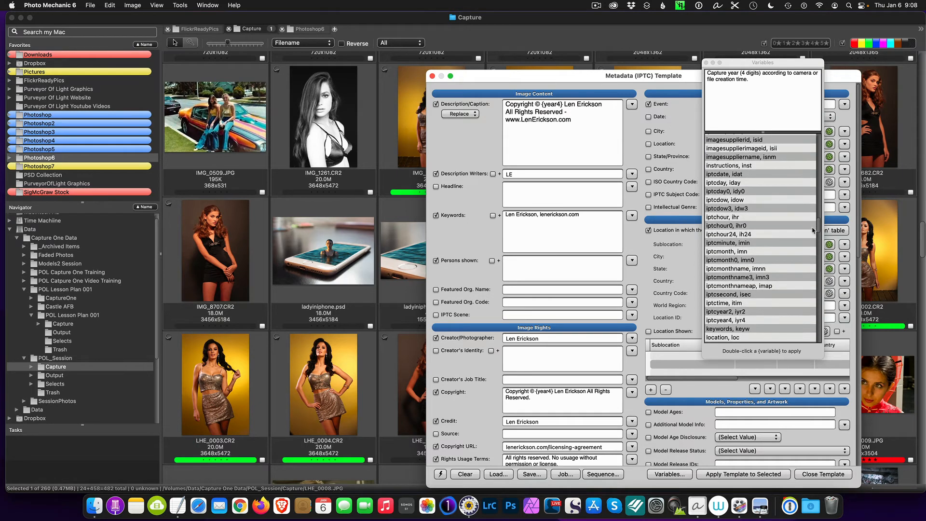
pyautogui.scroll(-3)
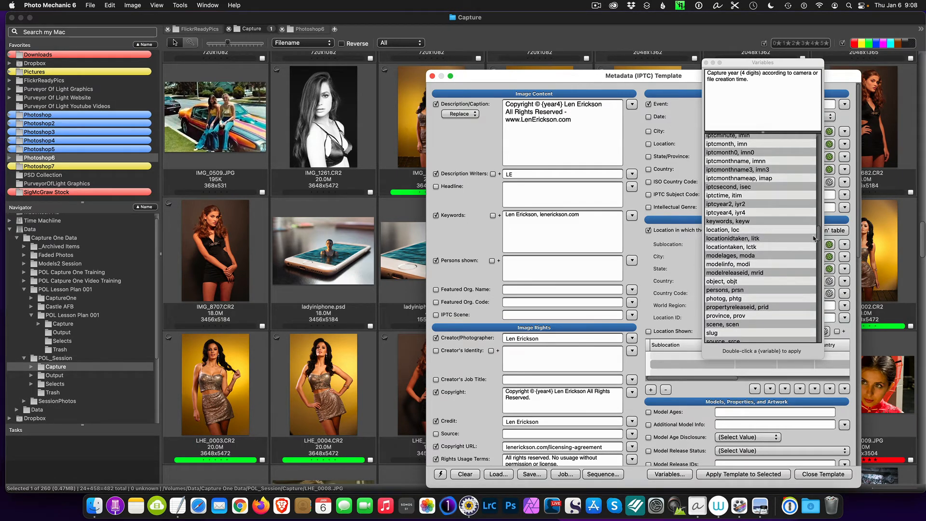
pyautogui.scroll(-3)
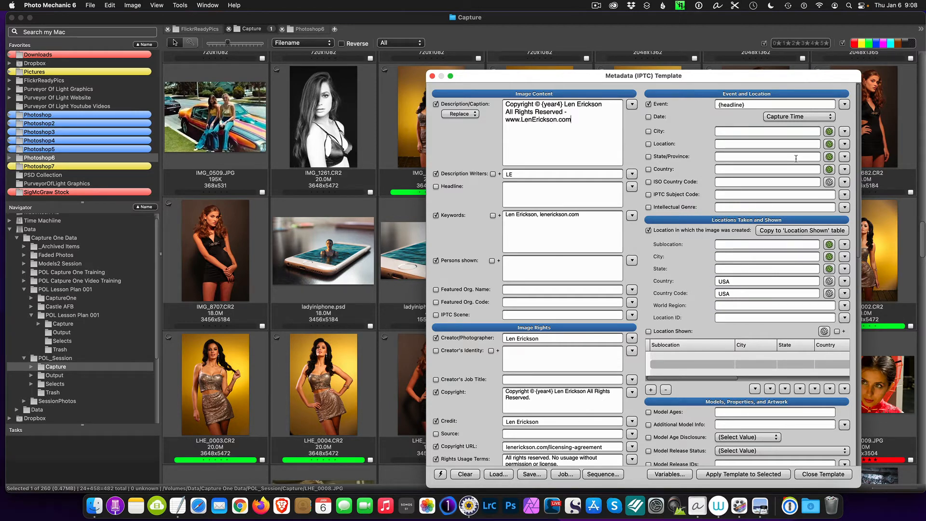
pyautogui.moveTo(679, 142)
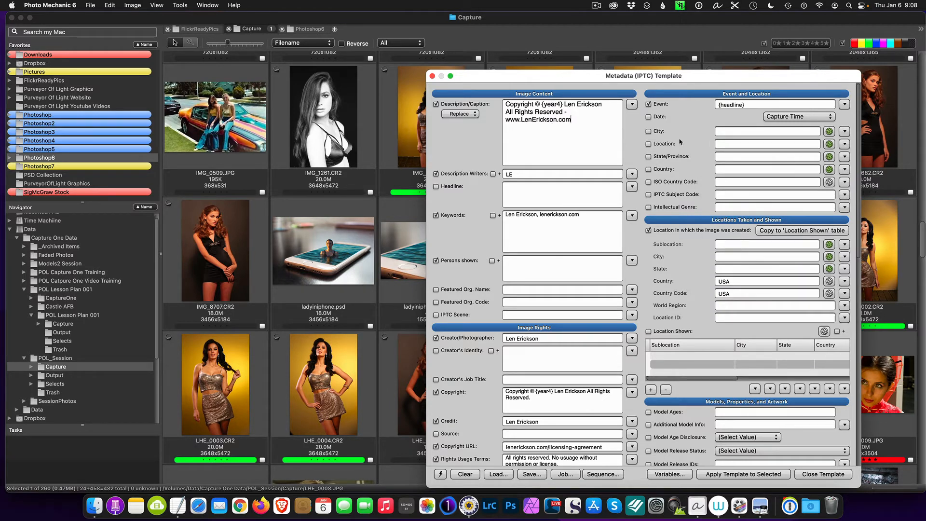
pyautogui.moveTo(554, 170)
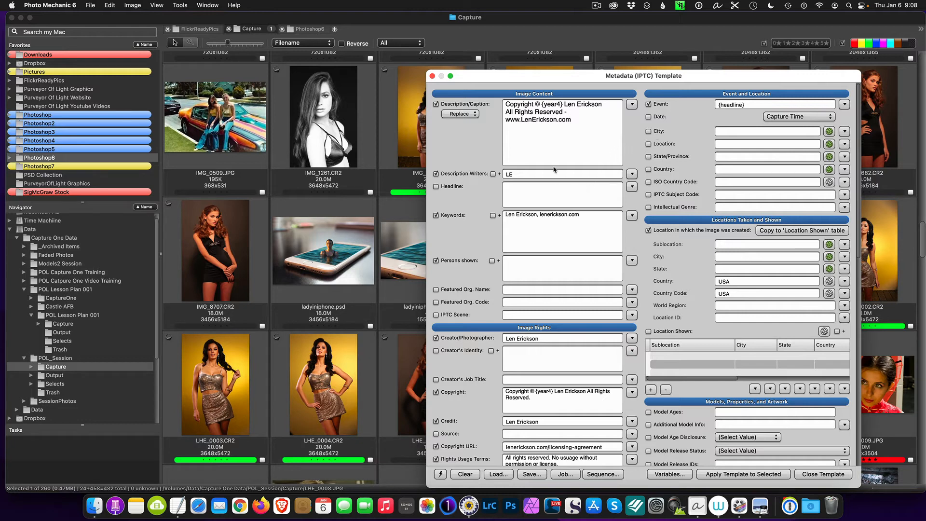
pyautogui.moveTo(584, 260)
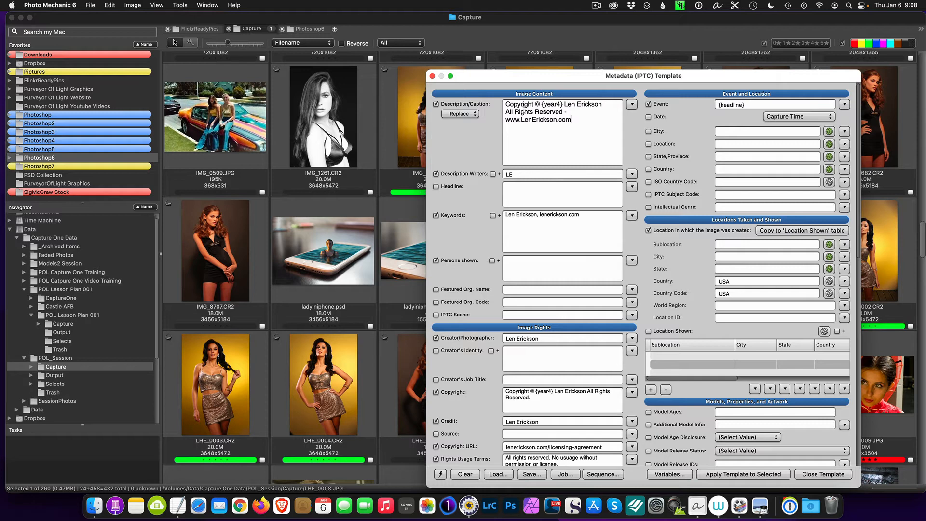
pyautogui.moveTo(497, 183)
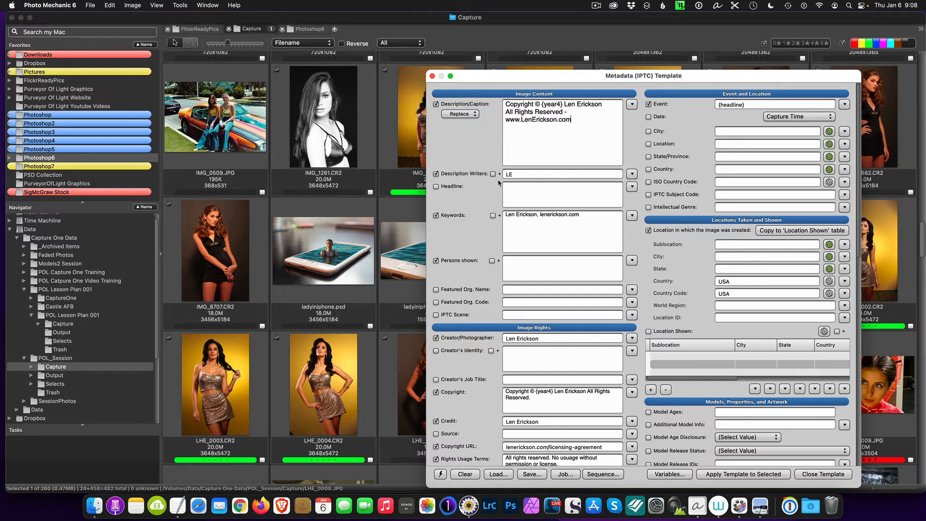
pyautogui.moveTo(532, 182)
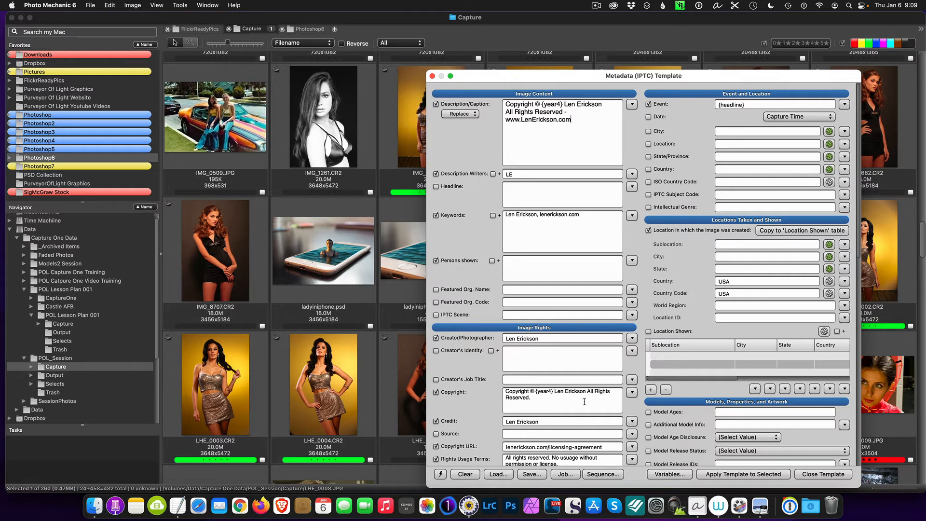
pyautogui.click(508, 422)
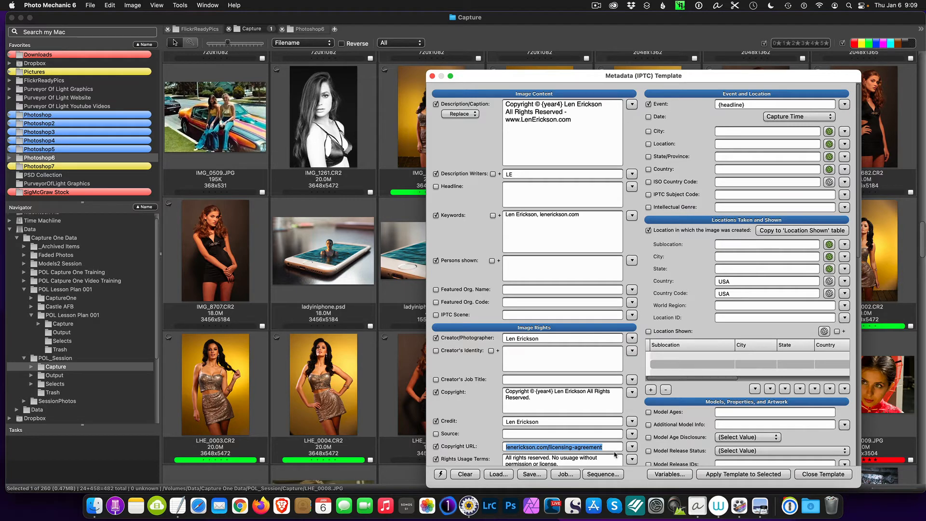
pyautogui.click(552, 446)
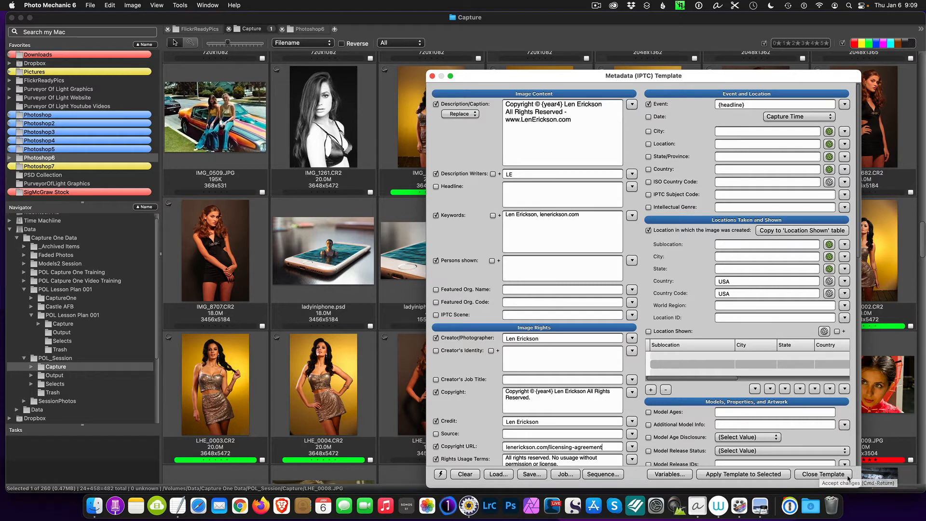
pyautogui.moveTo(529, 474)
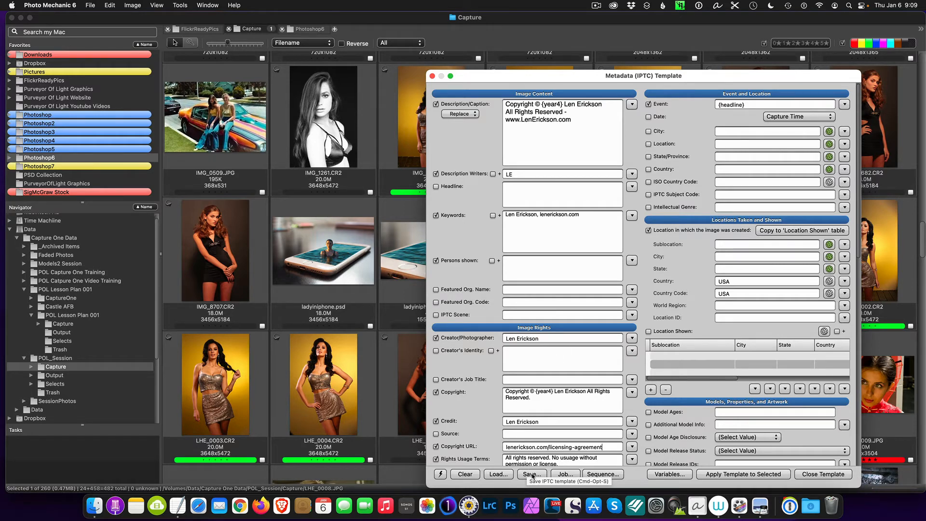
pyautogui.click(531, 474)
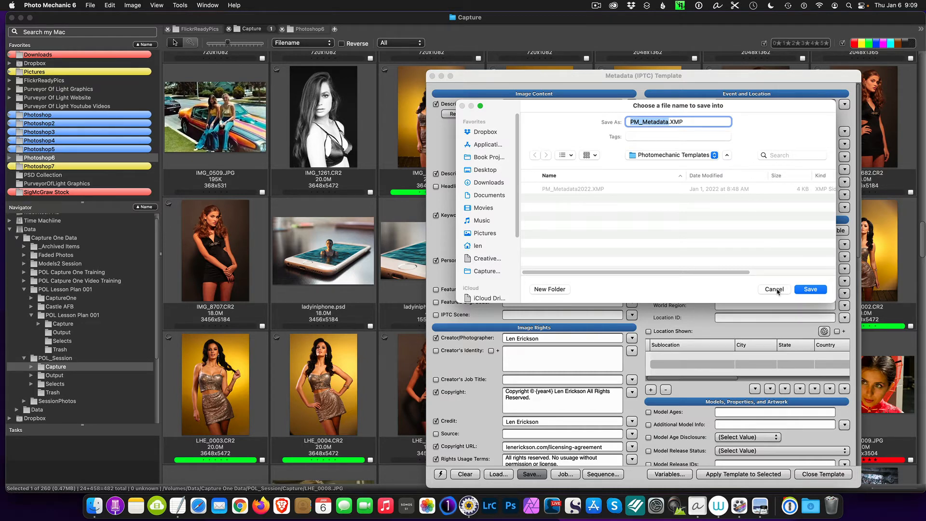
pyautogui.click(773, 288)
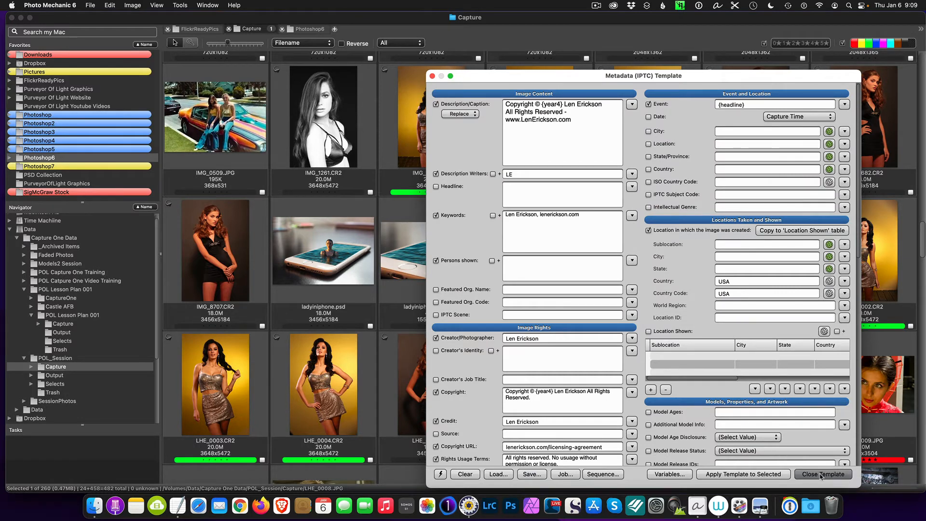
# - Close the template and bring up the Metadata (IPTC) Info for ladyiniphone.psd
pyautogui.click(823, 474)
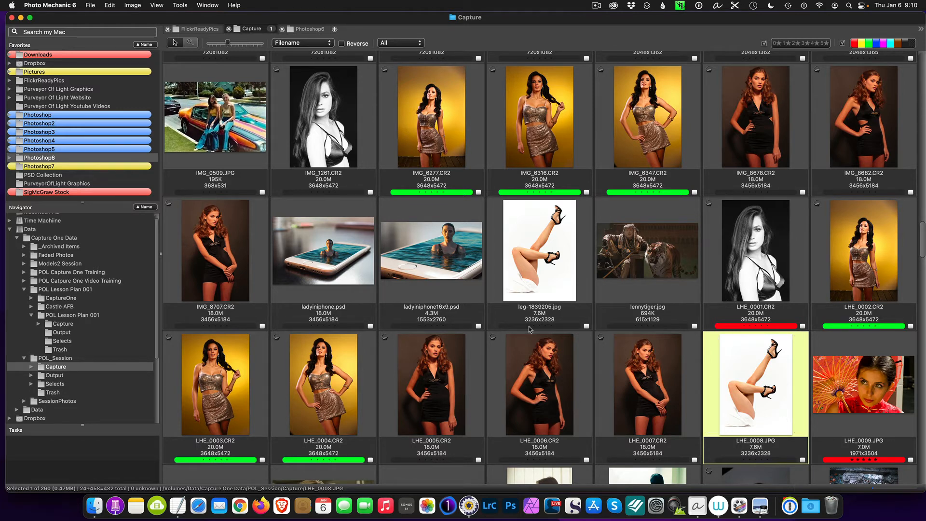
pyautogui.click(322, 250)
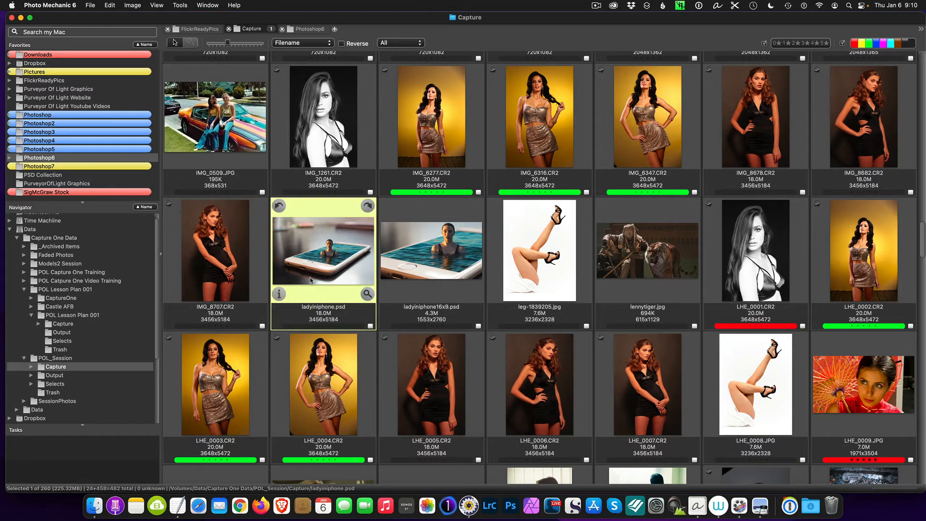
pyautogui.click(279, 293)
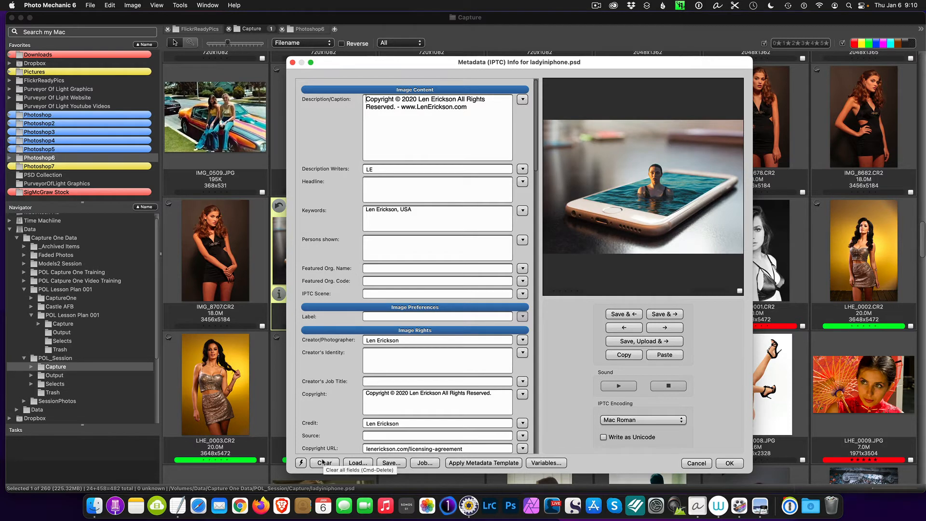
# - Clear ladyiniphone.psd's metadata, refill it from the template, and set headline 'iPhone Girl'
pyautogui.click(325, 462)
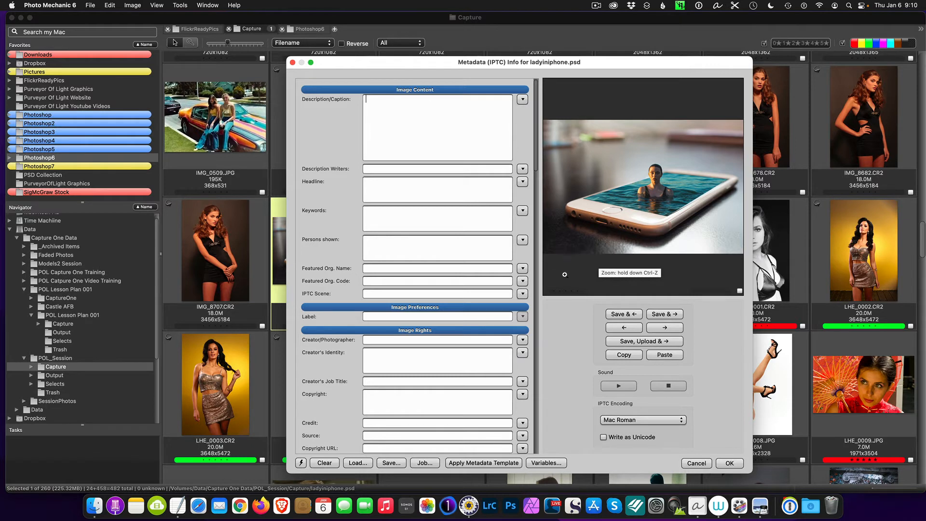
pyautogui.moveTo(483, 463)
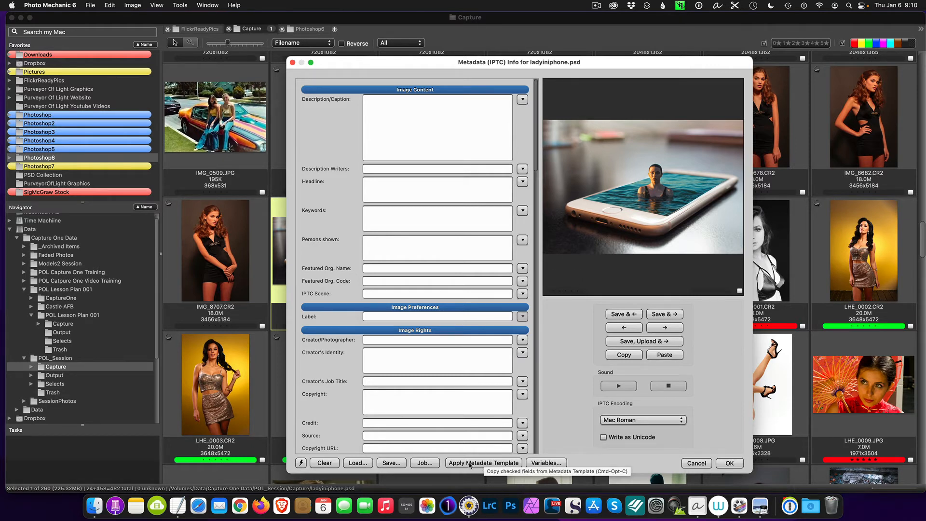
pyautogui.click(483, 462)
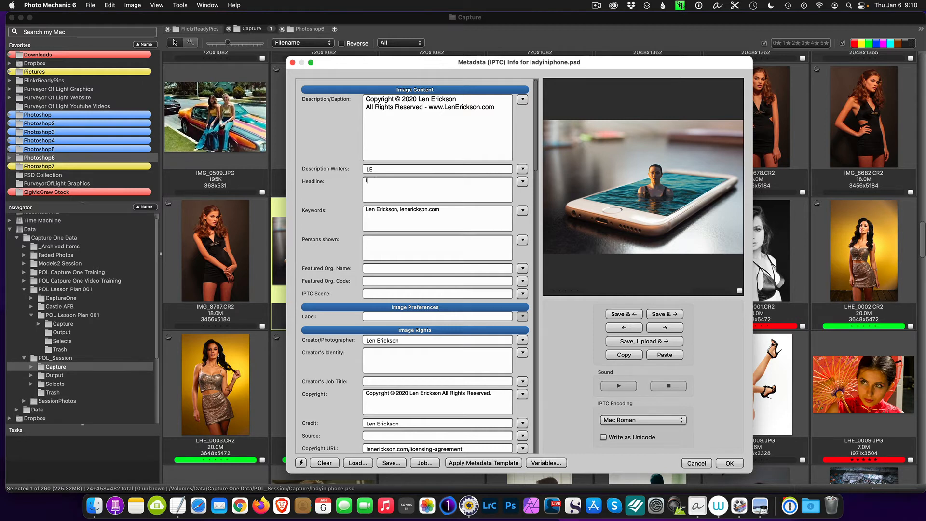
pyautogui.write('iPhone Girl')
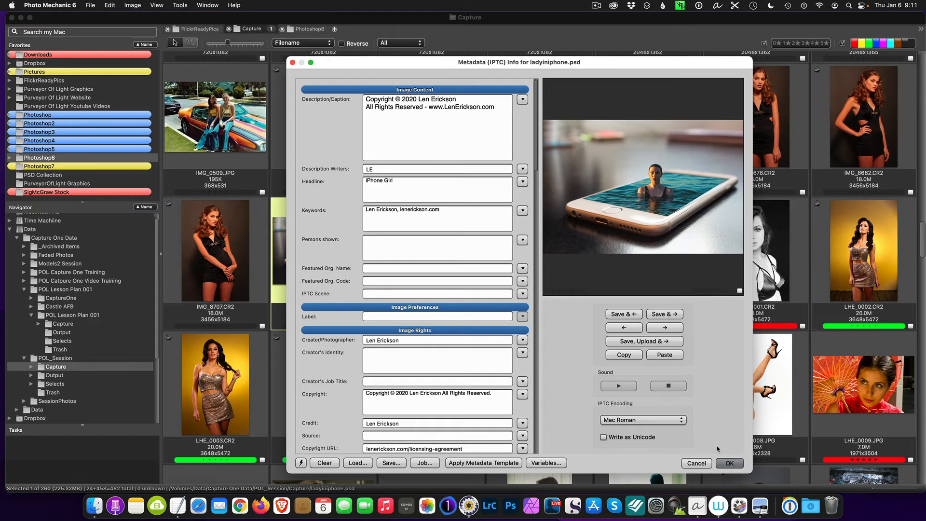
pyautogui.moveTo(578, 305)
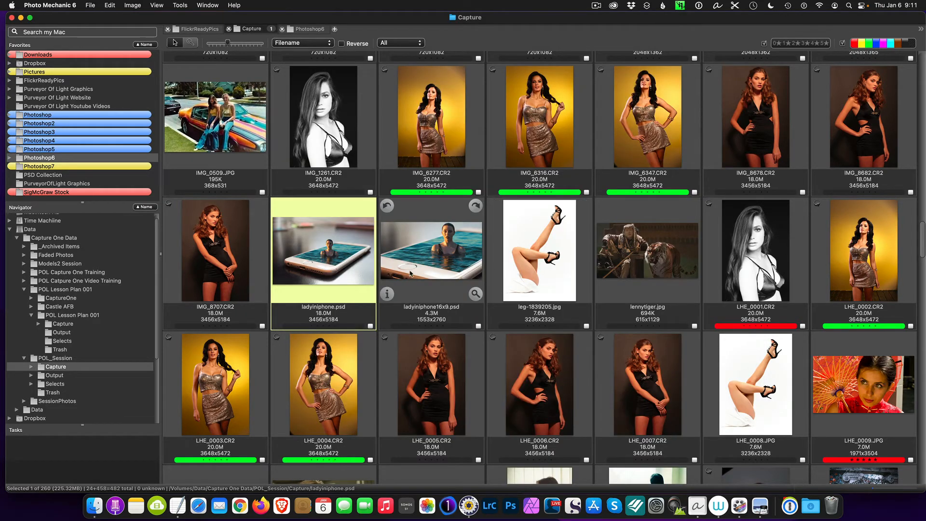
# - Give ladyiniphone16x9.psd the headline 'iPhone Girl' and save its metadata
pyautogui.click(431, 250)
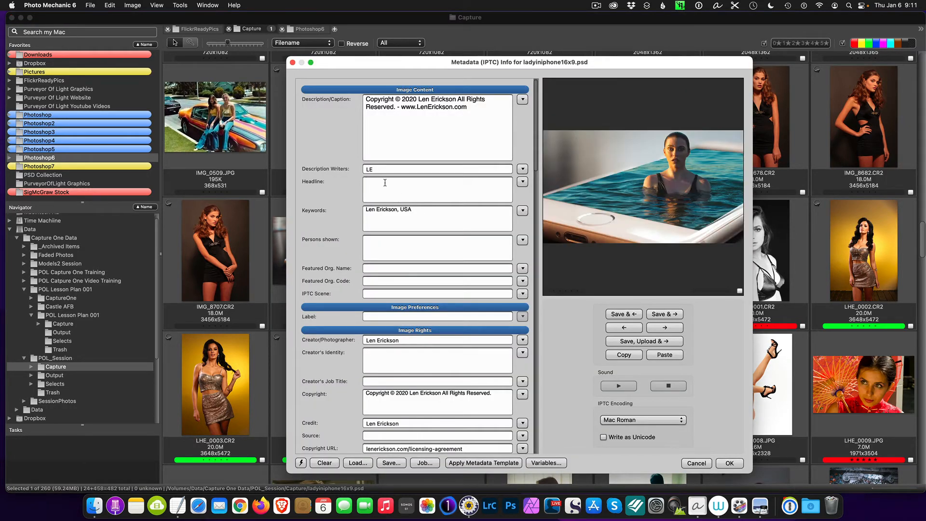
pyautogui.write('iPhone Girl')
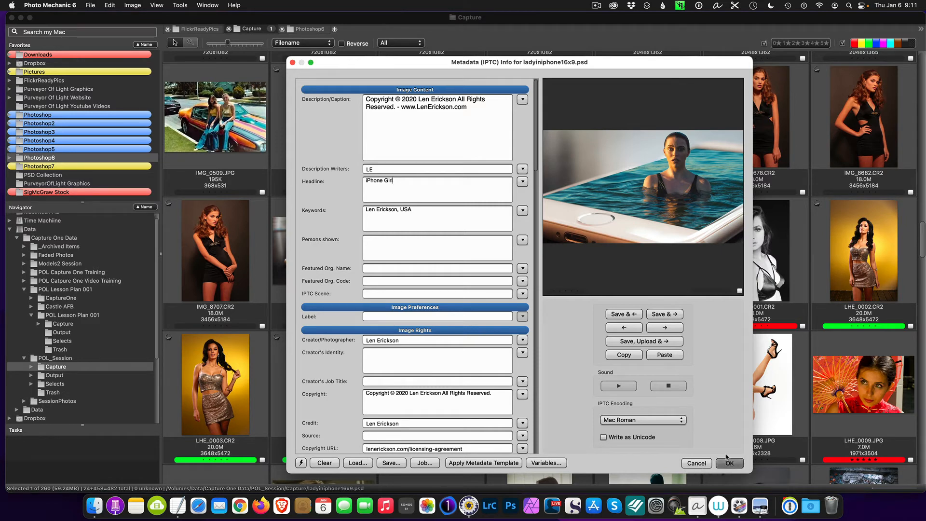
pyautogui.click(731, 463)
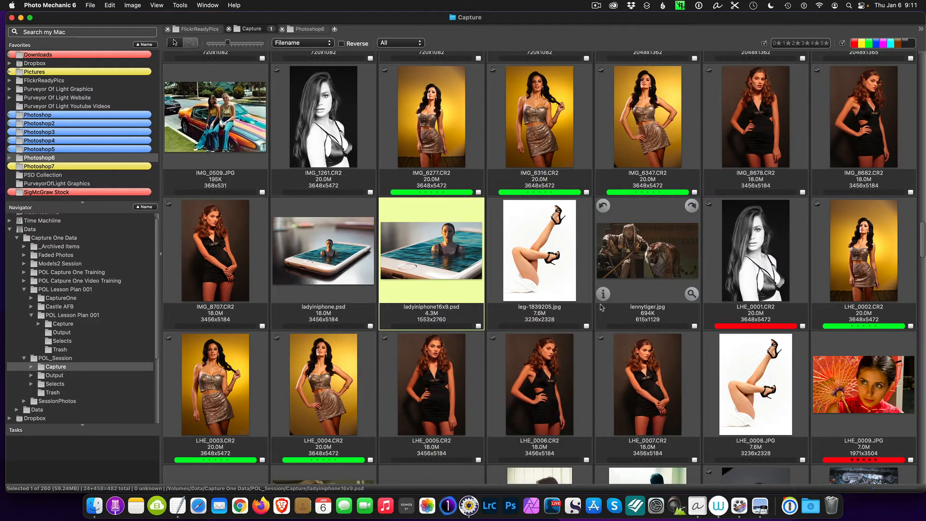
pyautogui.moveTo(314, 241)
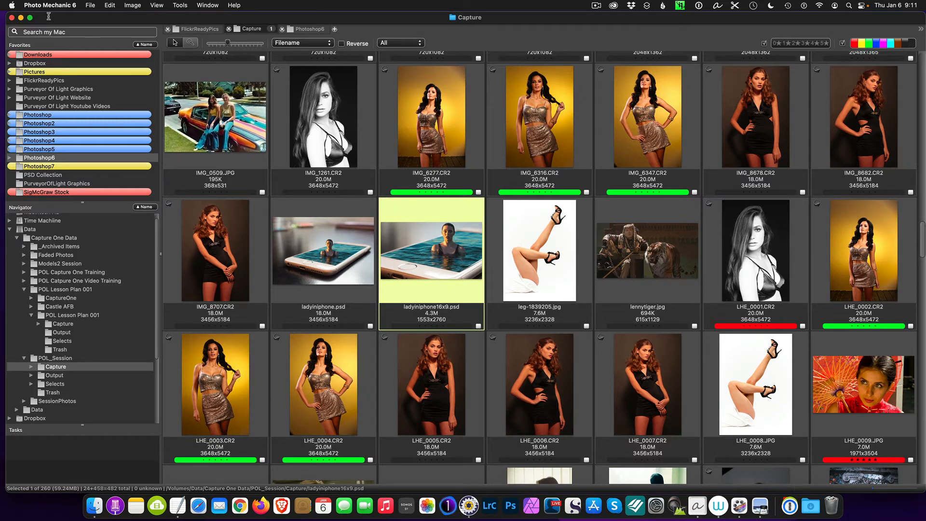
# - Run a Search my Mac query for 'iphone' to show the matching iPhone images
pyautogui.click(83, 32)
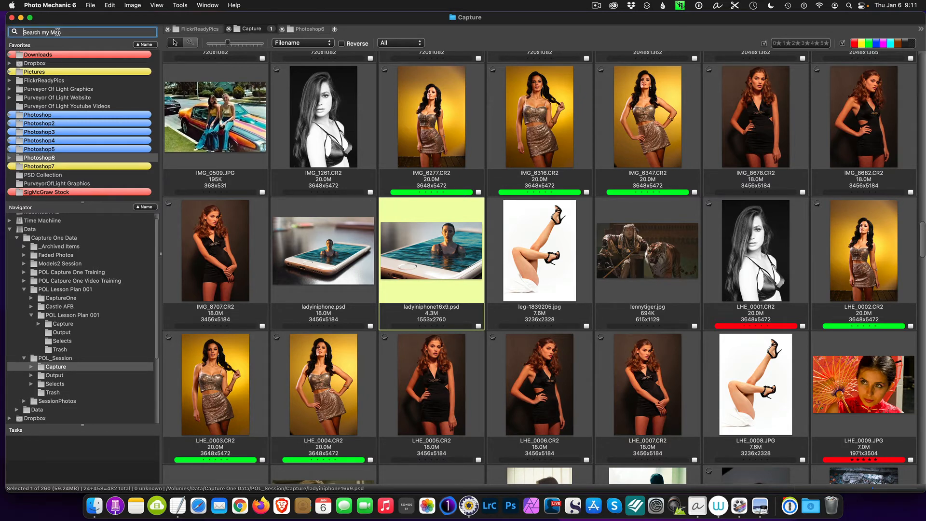
pyautogui.write('iph')
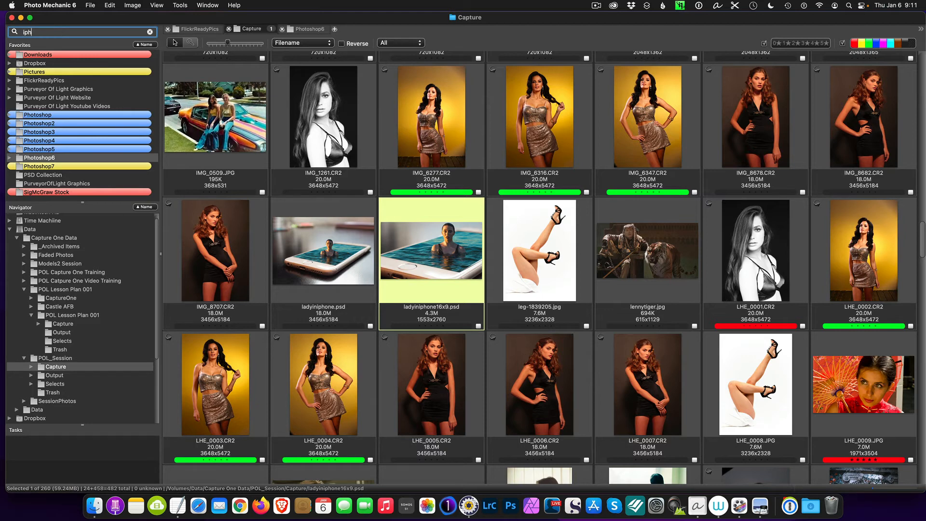
pyautogui.write('phone')
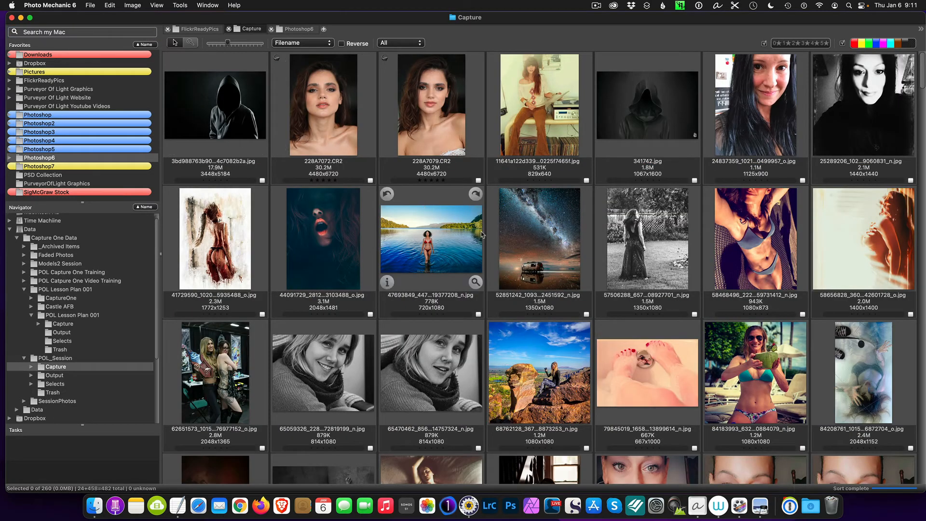
# - Scroll the Capture contact sheet down to the LHE_ photos and select LHE_0005.CR2 for editing
pyautogui.scroll(-3)
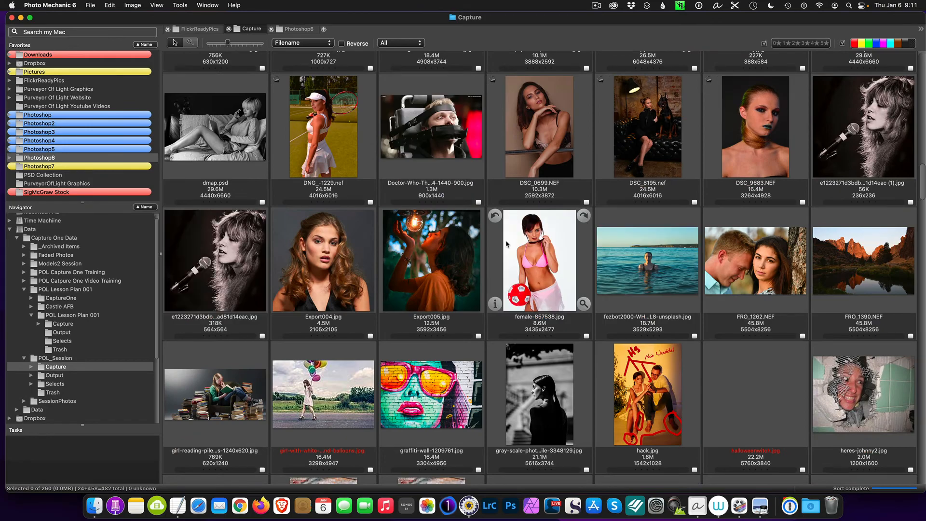
pyautogui.scroll(-3)
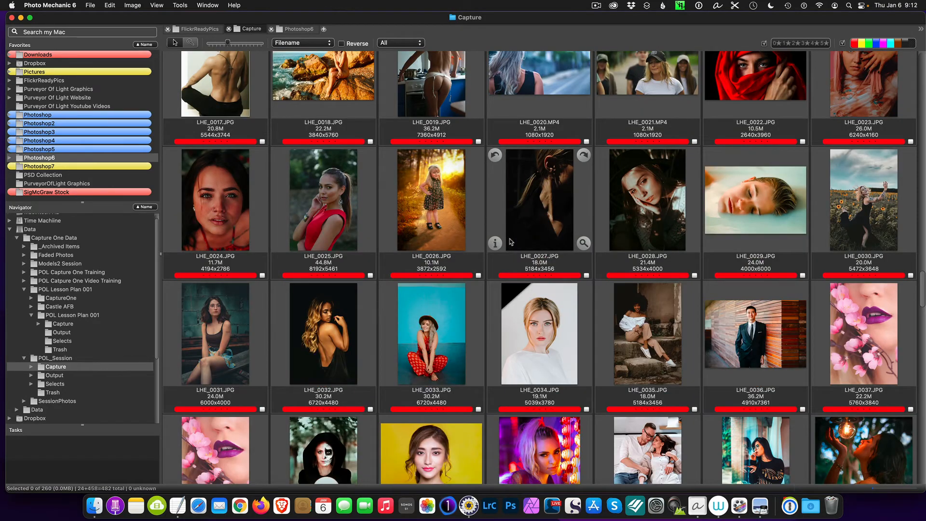
pyautogui.scroll(-3)
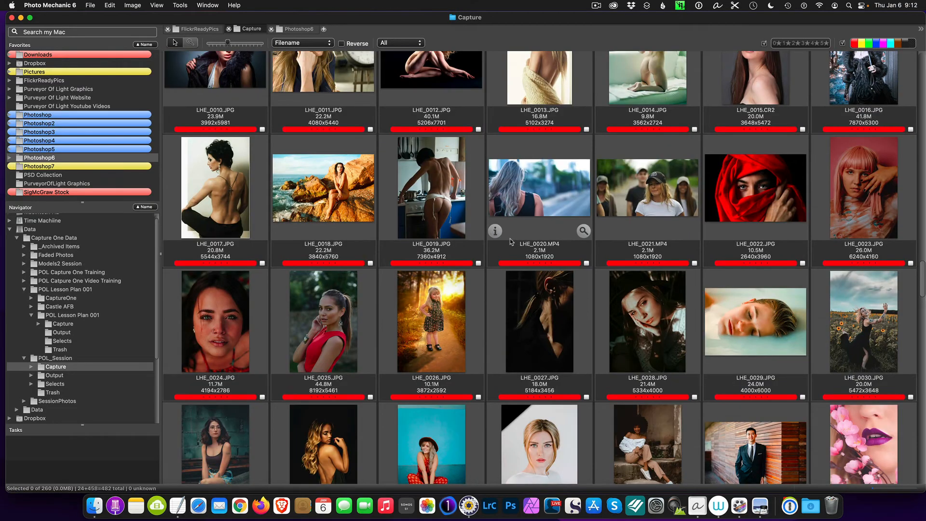
pyautogui.scroll(-3)
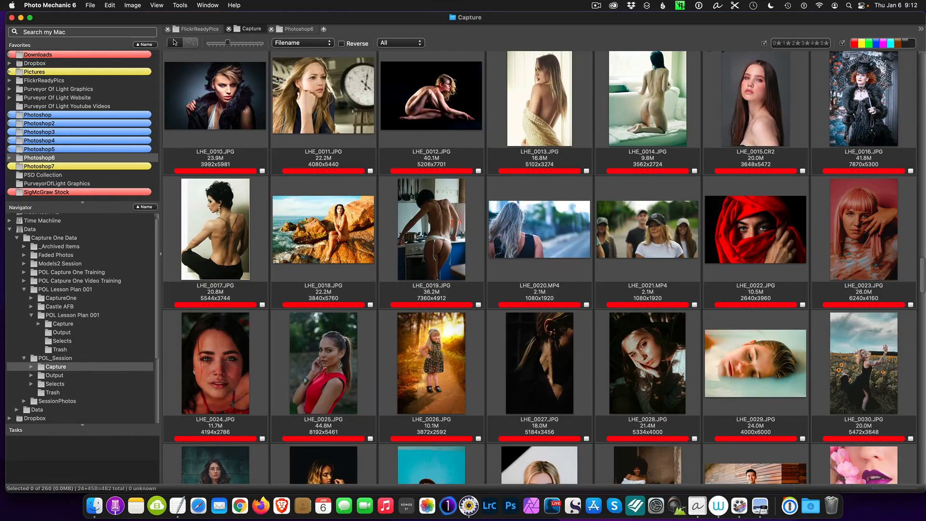
pyautogui.scroll(-3)
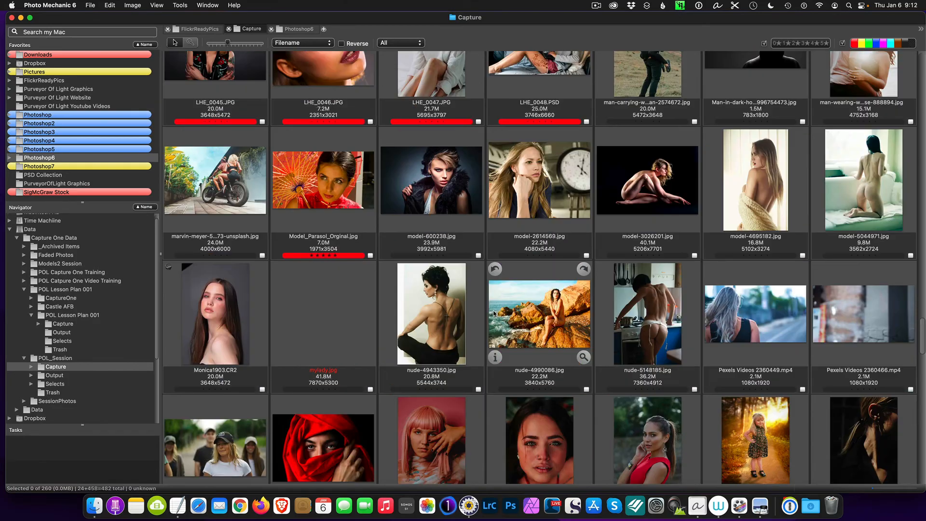
pyautogui.scroll(-3)
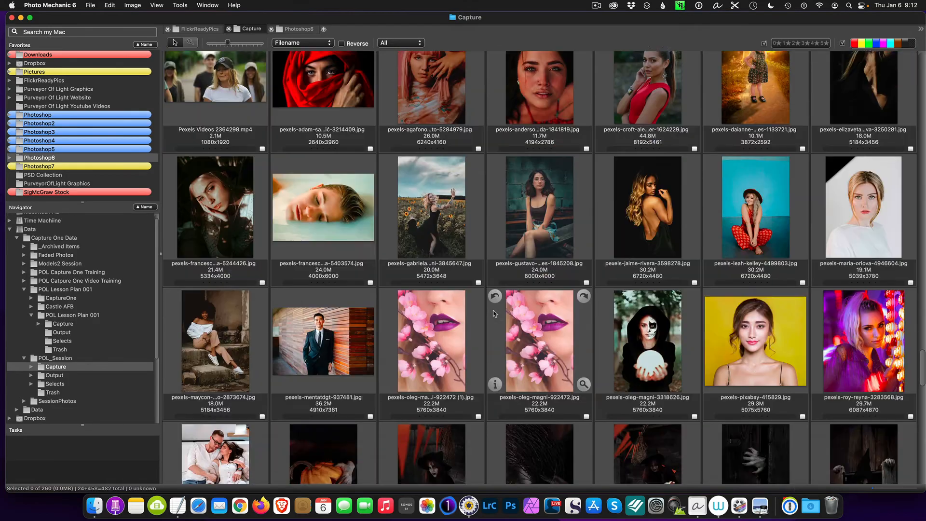
pyautogui.scroll(-3)
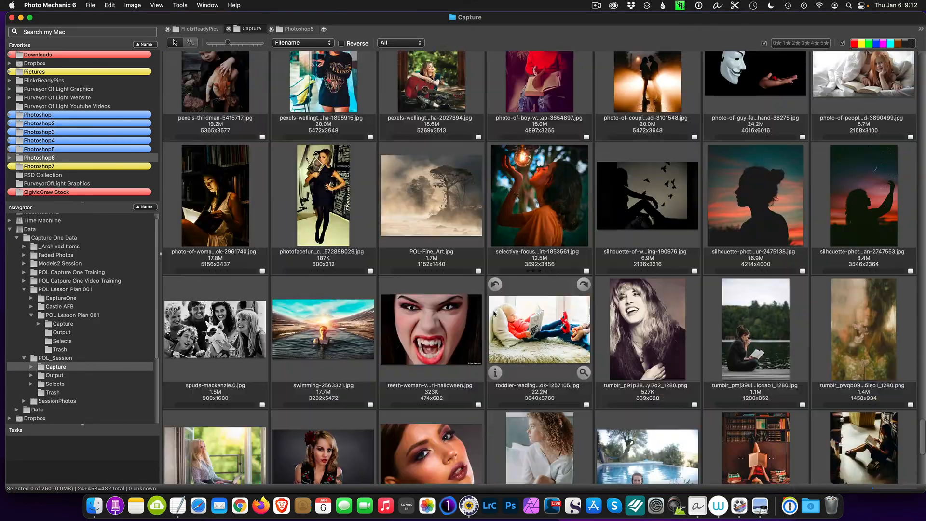
pyautogui.scroll(-3)
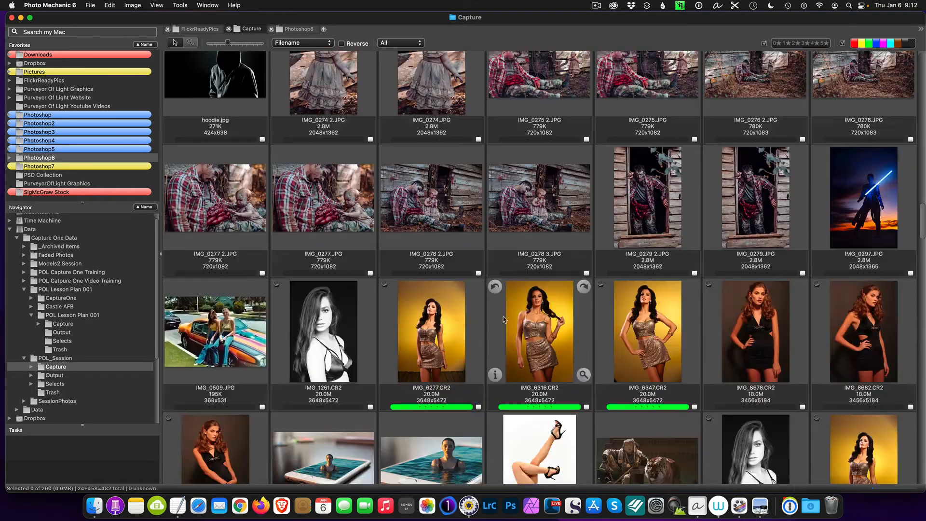
pyautogui.scroll(-3)
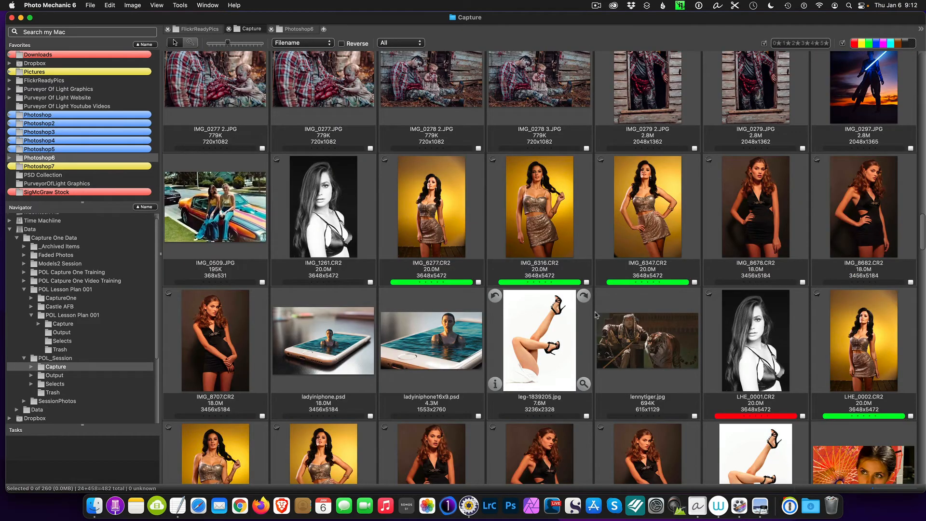
pyautogui.scroll(-3)
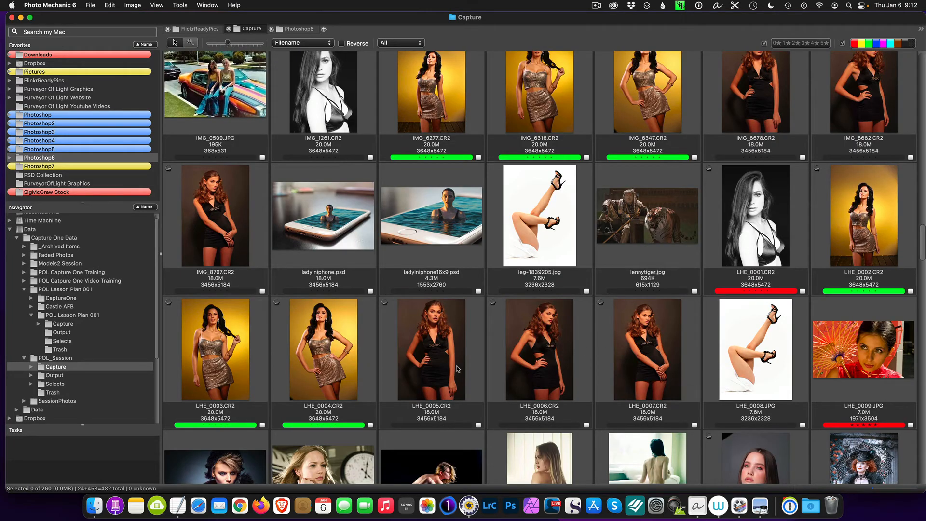
pyautogui.click(431, 348)
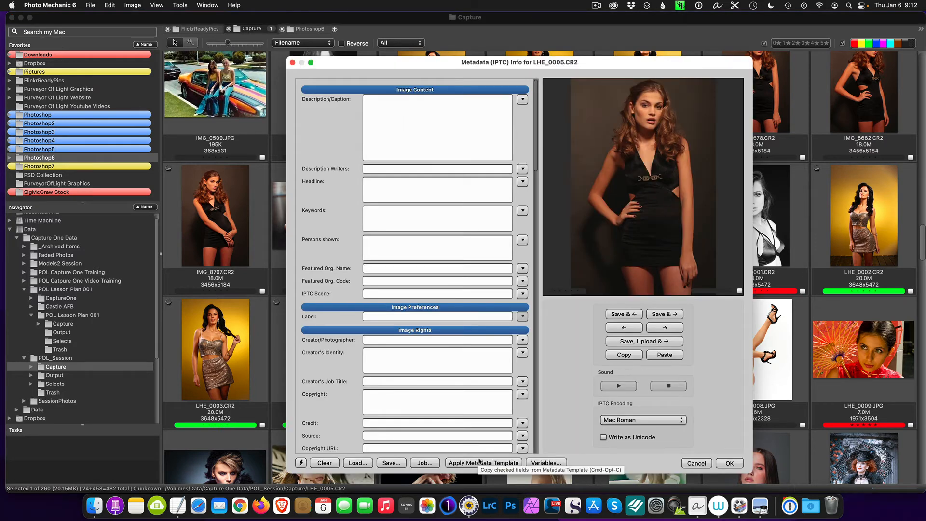
pyautogui.click(483, 462)
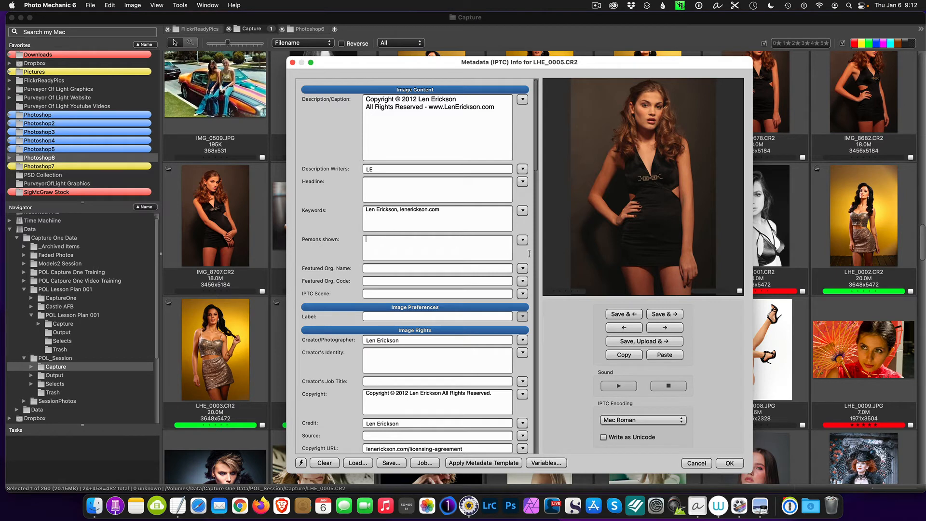
pyautogui.click(522, 240)
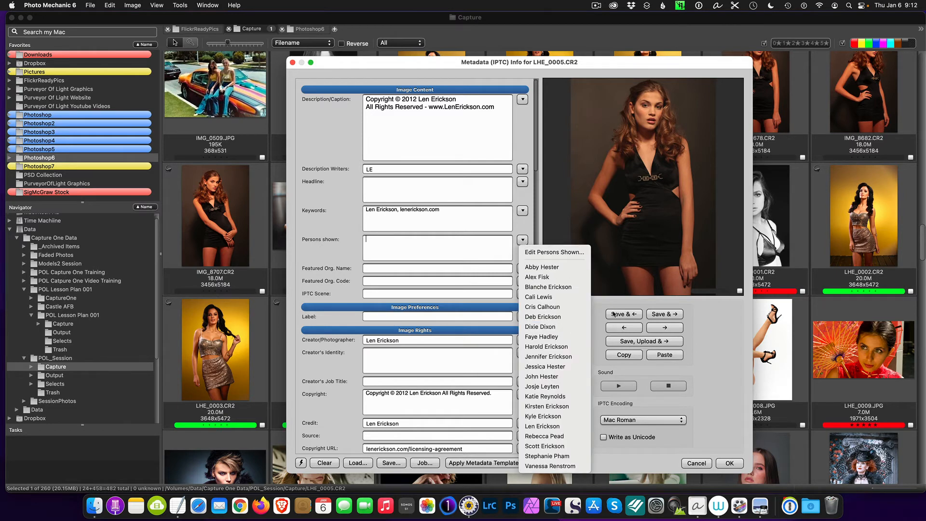
pyautogui.moveTo(554, 396)
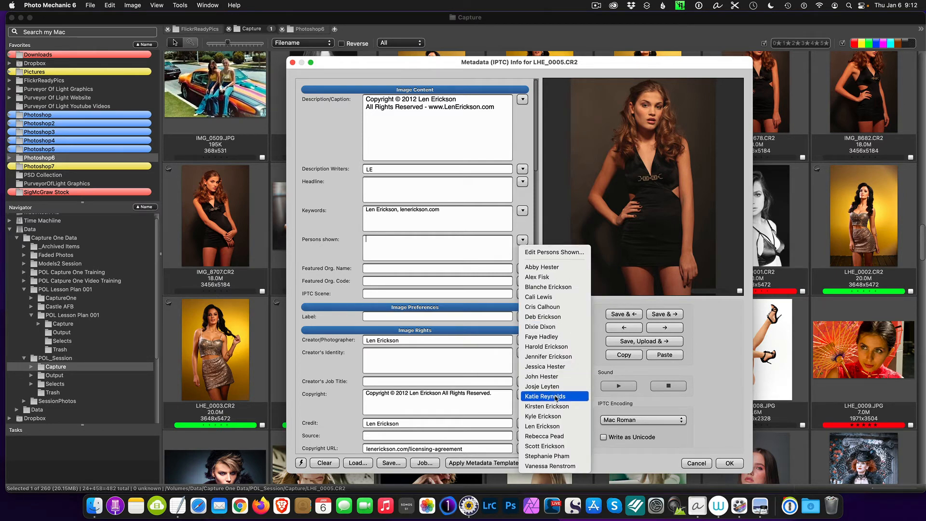
pyautogui.click(544, 396)
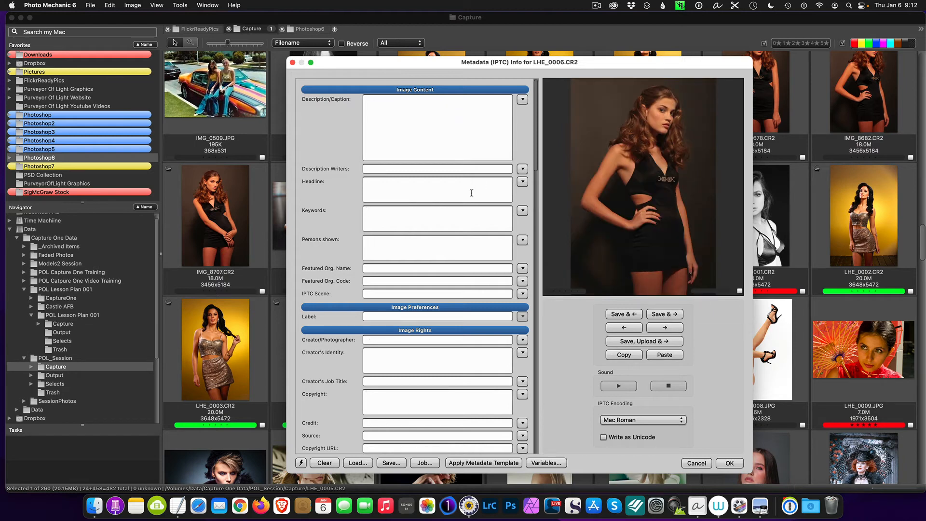
pyautogui.click(483, 462)
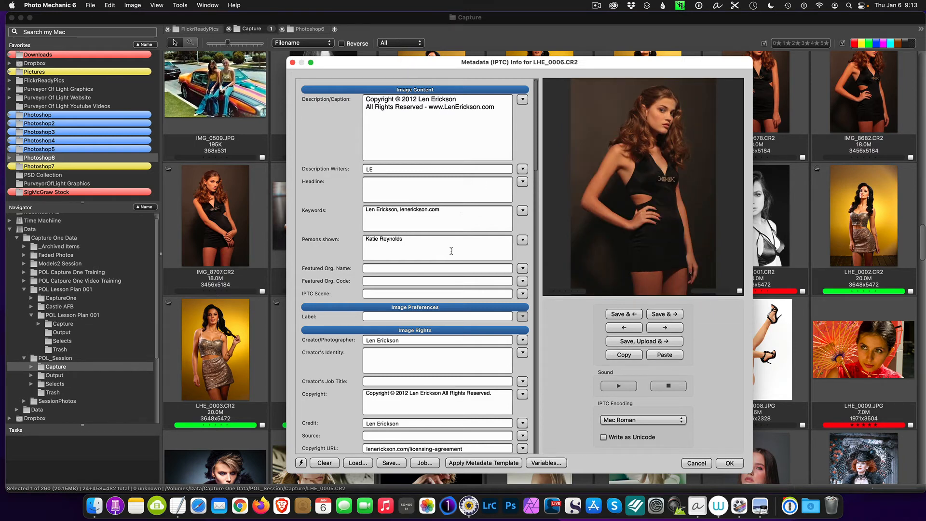
pyautogui.click(664, 314)
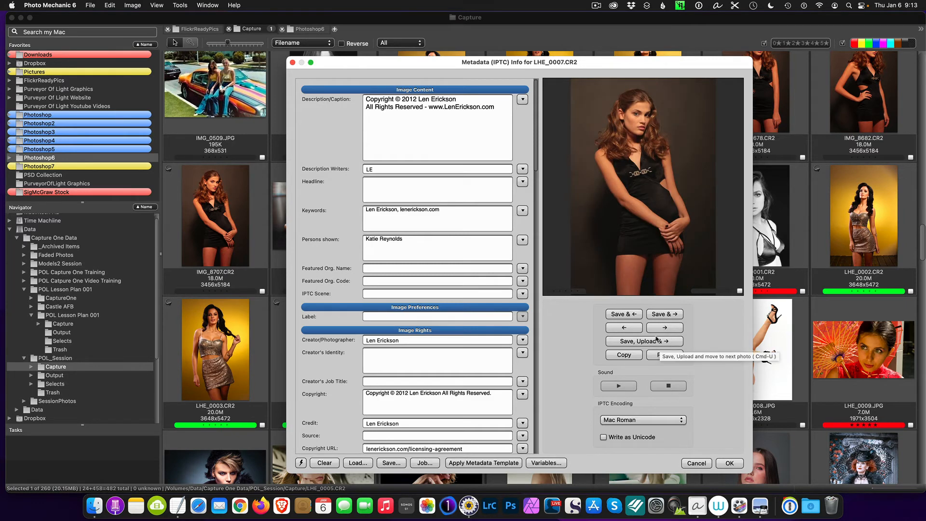
pyautogui.moveTo(664, 313)
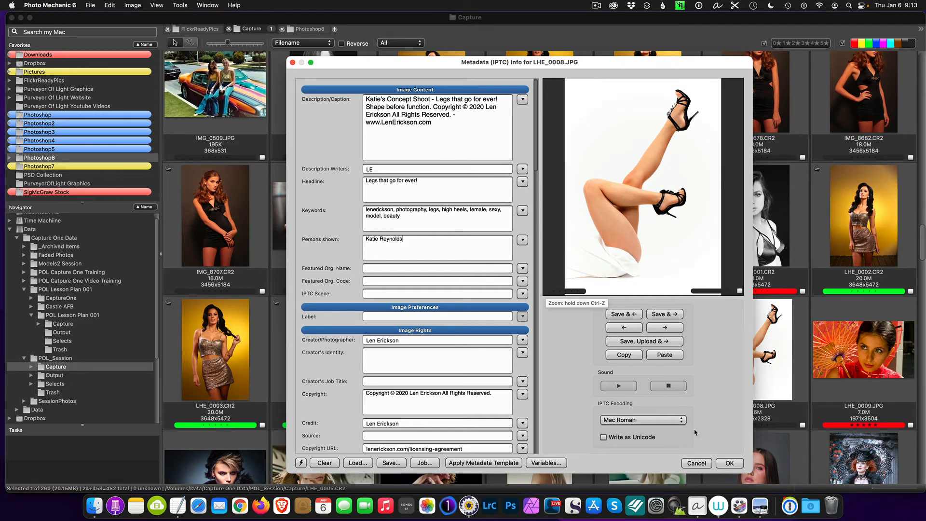
# - Confirm the IPTC Info dialog with OK, returning to the Capture contact sheet
pyautogui.click(729, 467)
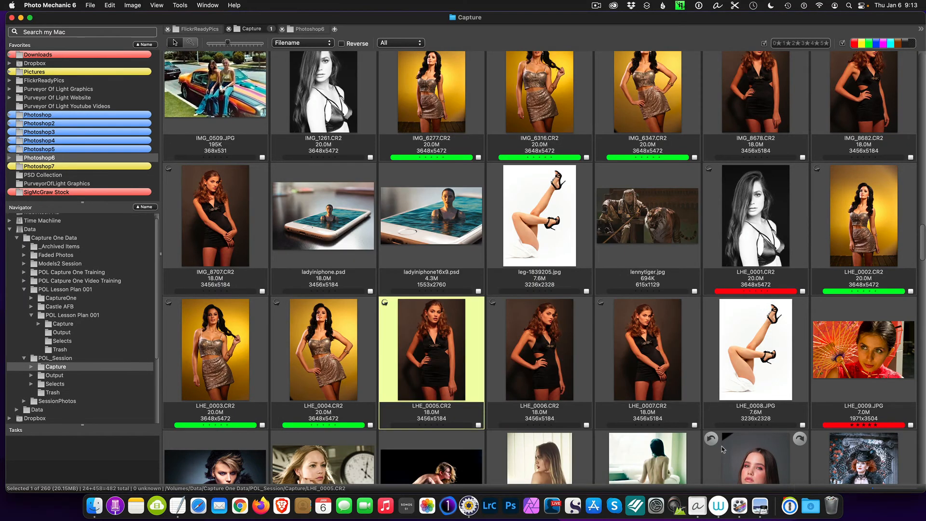
pyautogui.moveTo(690, 402)
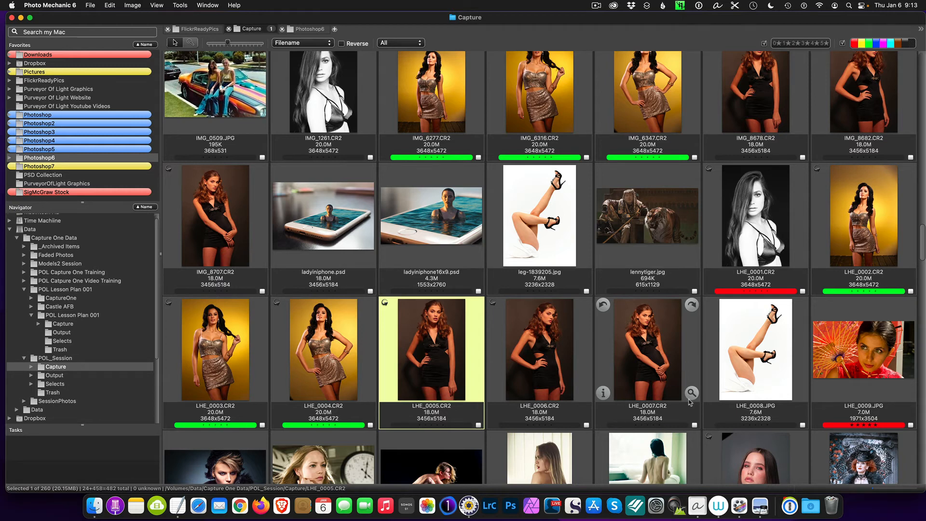
pyautogui.moveTo(592, 346)
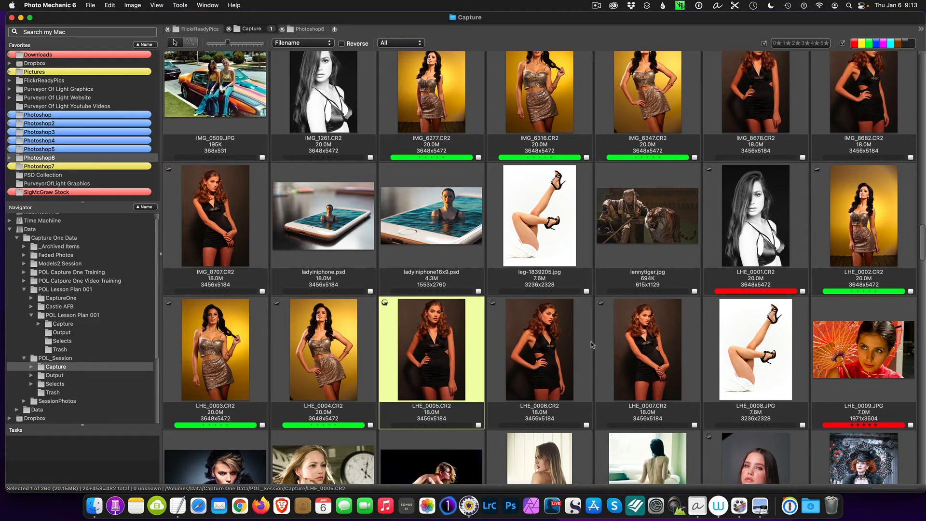
pyautogui.moveTo(588, 334)
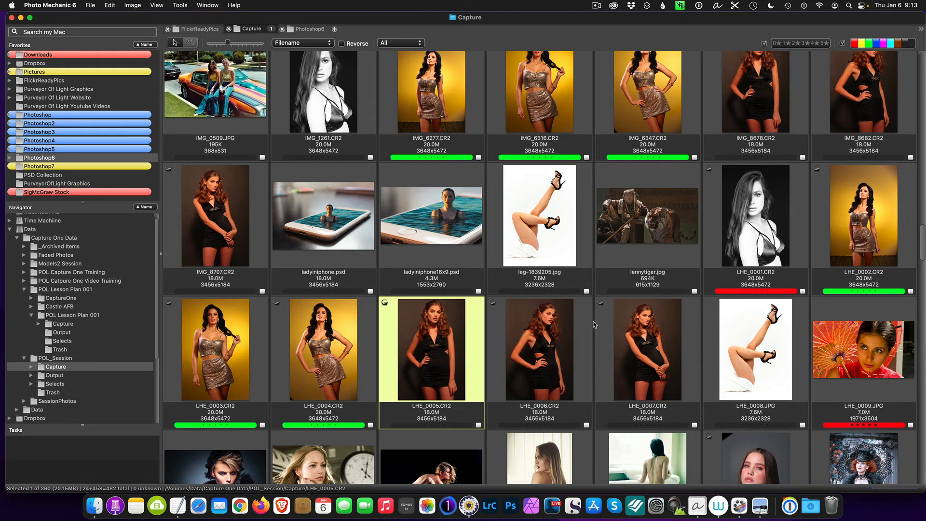
pyautogui.moveTo(465, 237)
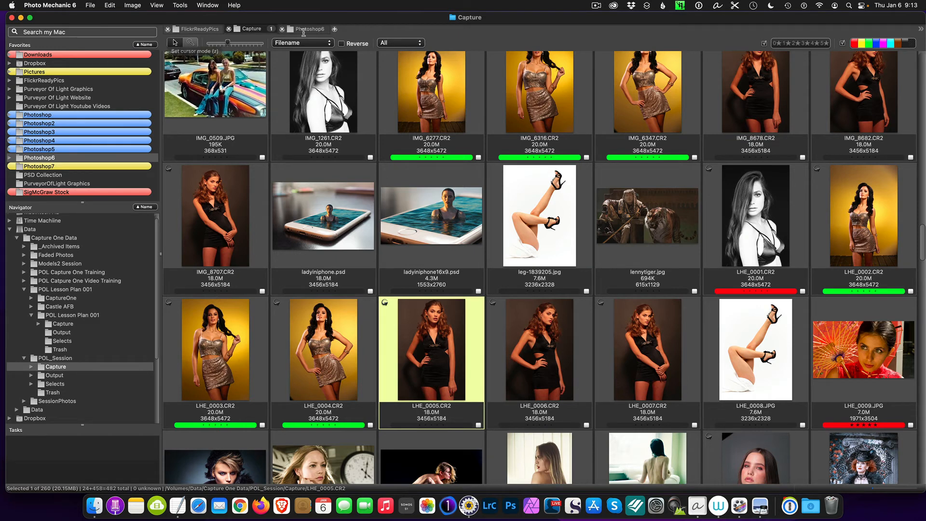
# - Switch to the Photoshop6 folder and search it for 'witch', finding wickedwitch.psd
pyautogui.click(308, 29)
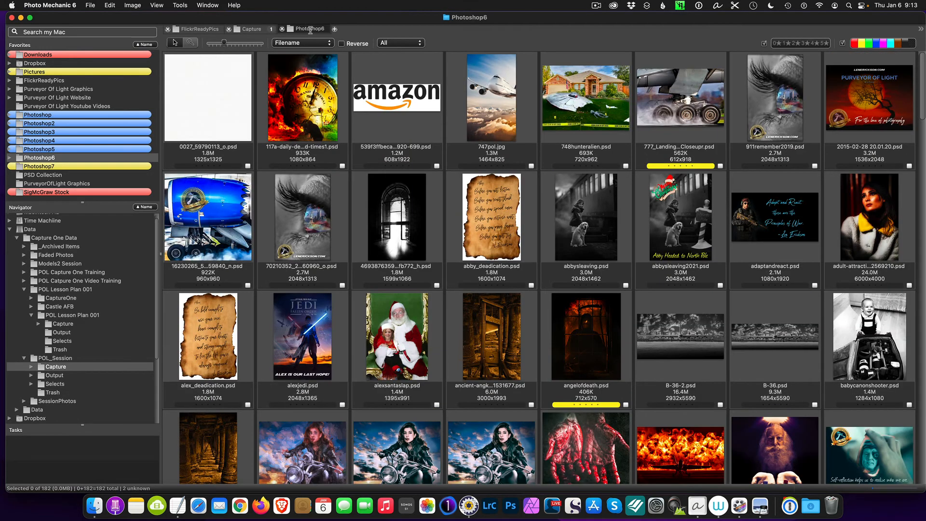
pyautogui.click(81, 31)
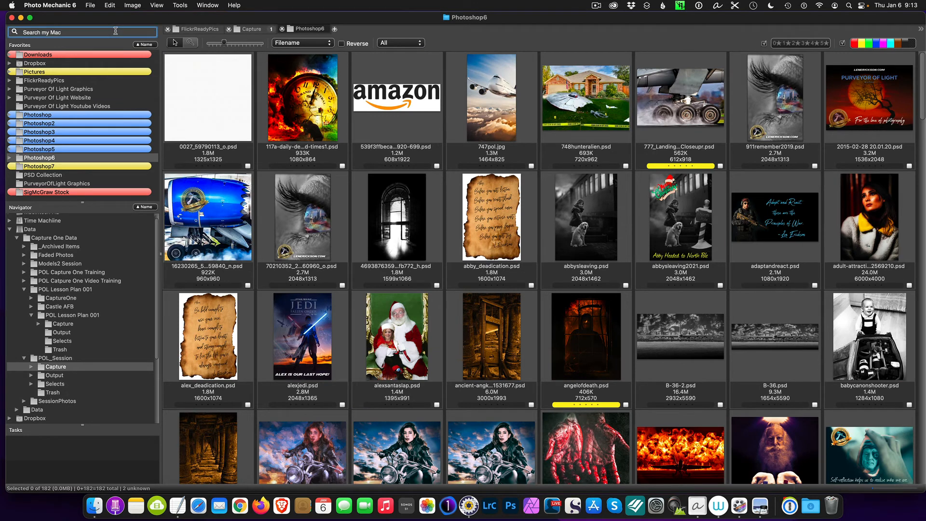
pyautogui.write('witch')
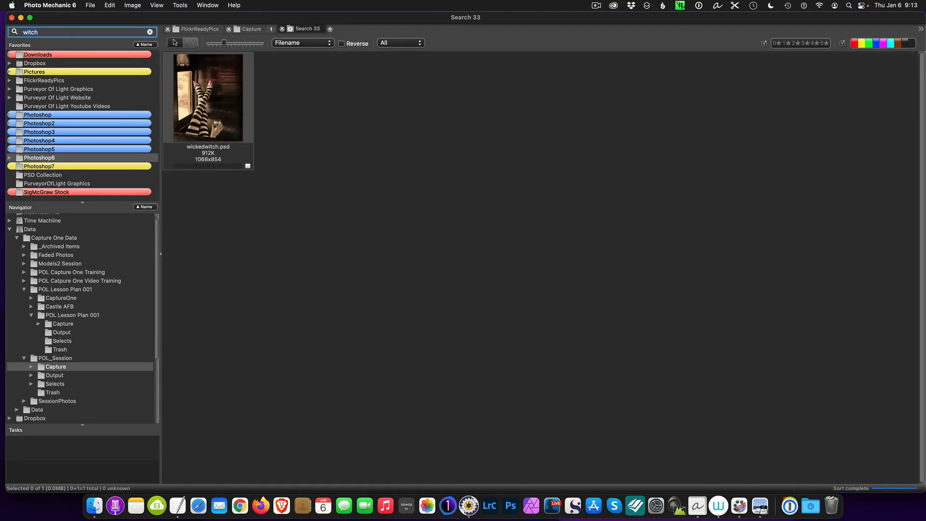
# - Review wickedwitch.psd's IPTC Info and accept the headline corrected to 'Striped Knee High'
pyautogui.doubleClick(209, 97)
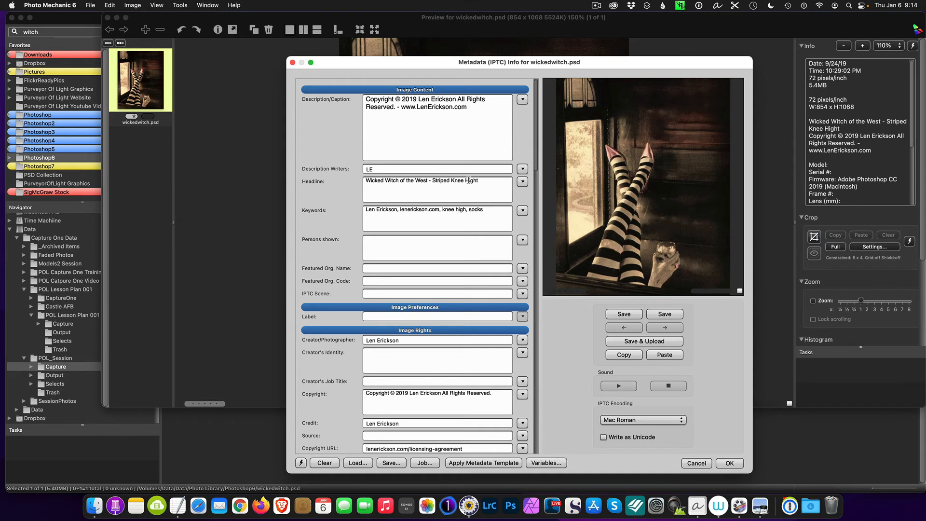
pyautogui.moveTo(473, 180)
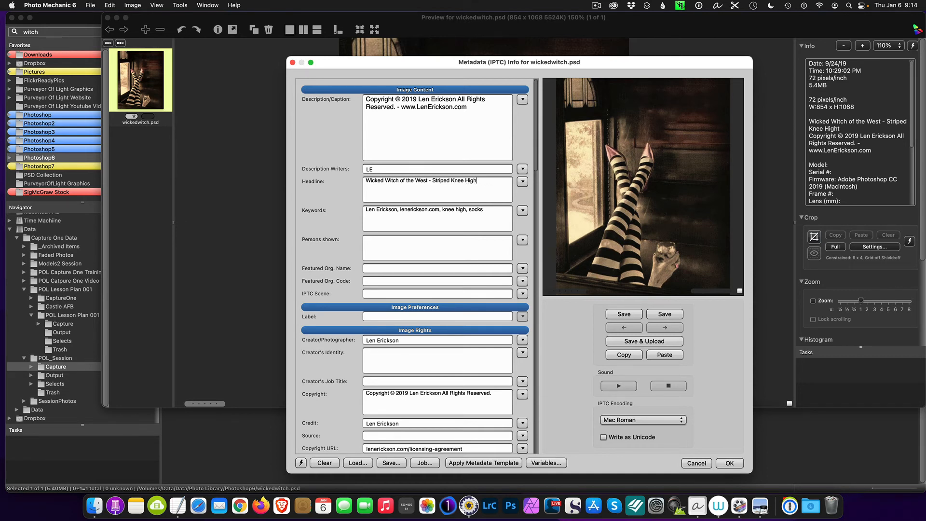
pyautogui.moveTo(729, 463)
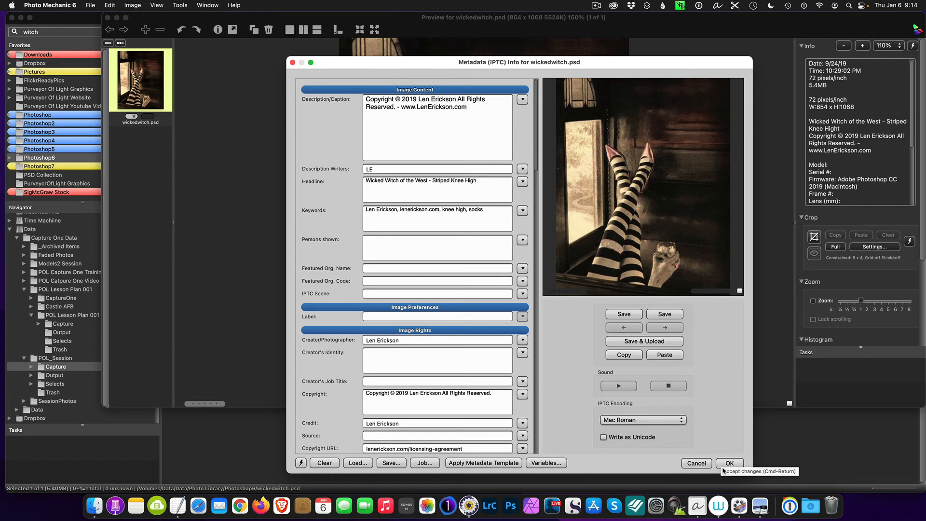
pyautogui.click(729, 463)
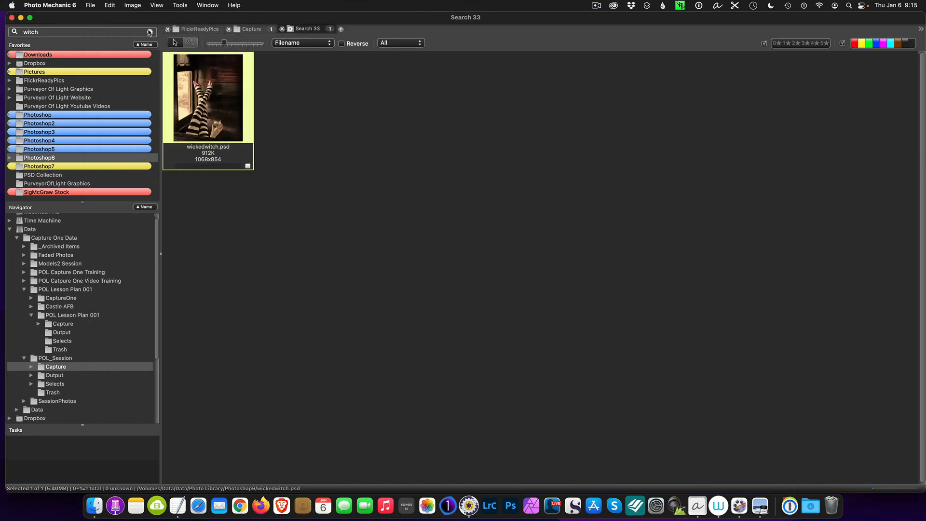
# - Clear the 'witch' search to show the full Photoshop6 contact sheet of 182 PSD files
pyautogui.click(38, 157)
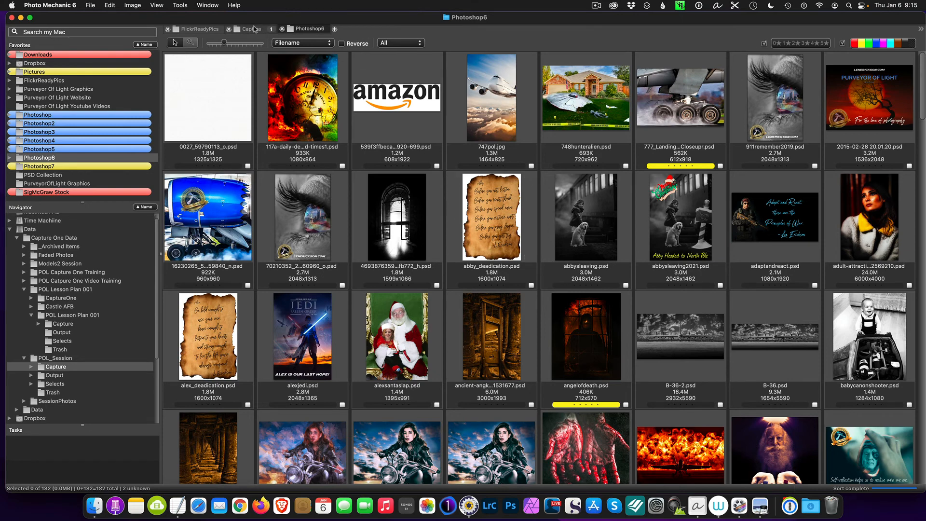
# - Switch back to the Capture folder showing all 260 images
pyautogui.click(251, 29)
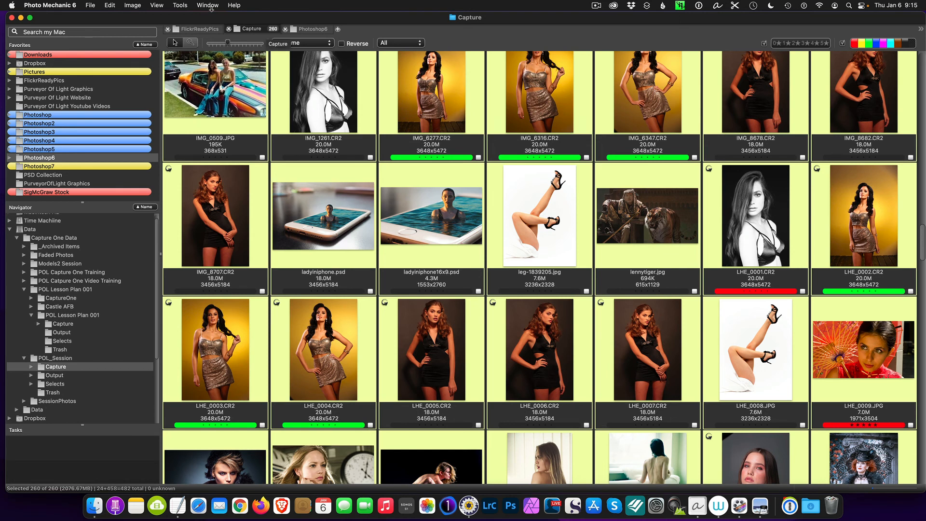
pyautogui.click(132, 6)
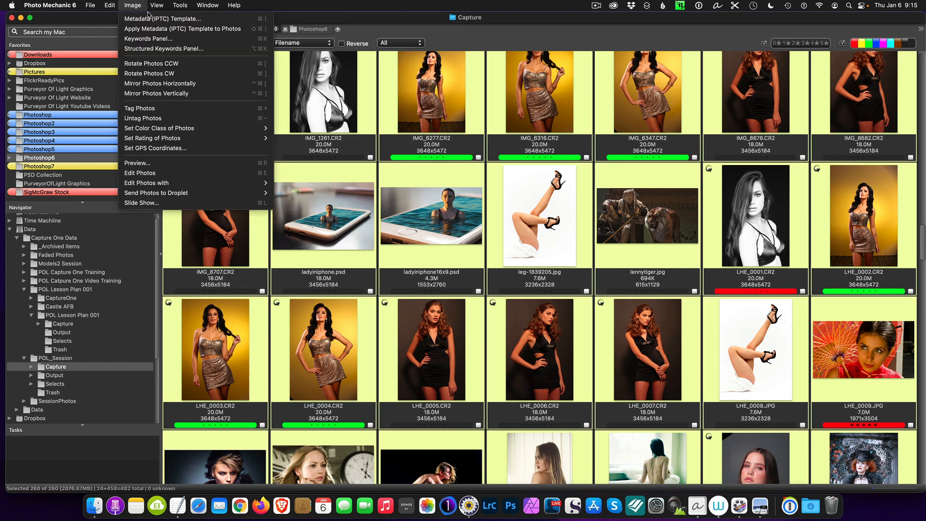
pyautogui.moveTo(184, 28)
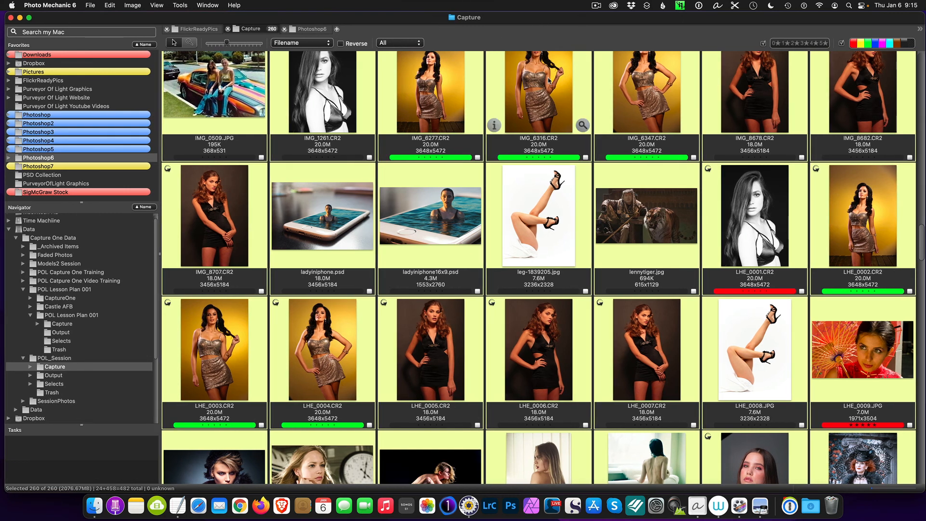
pyautogui.click(539, 92)
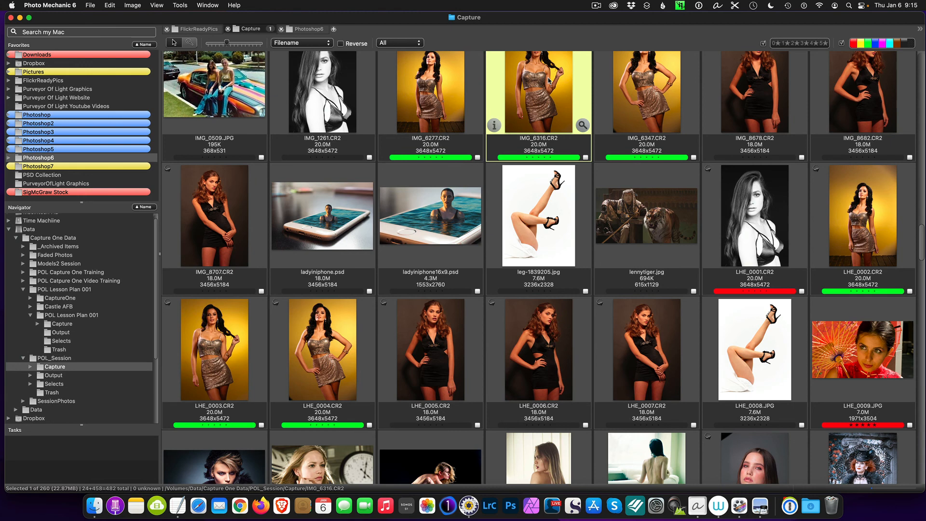